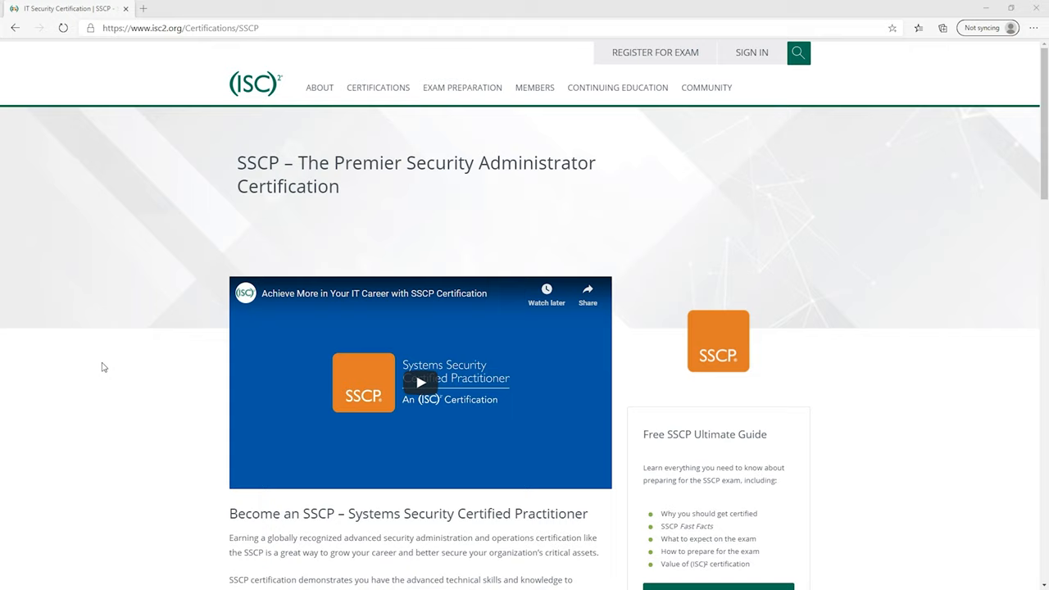
pyautogui.moveTo(972, 222)
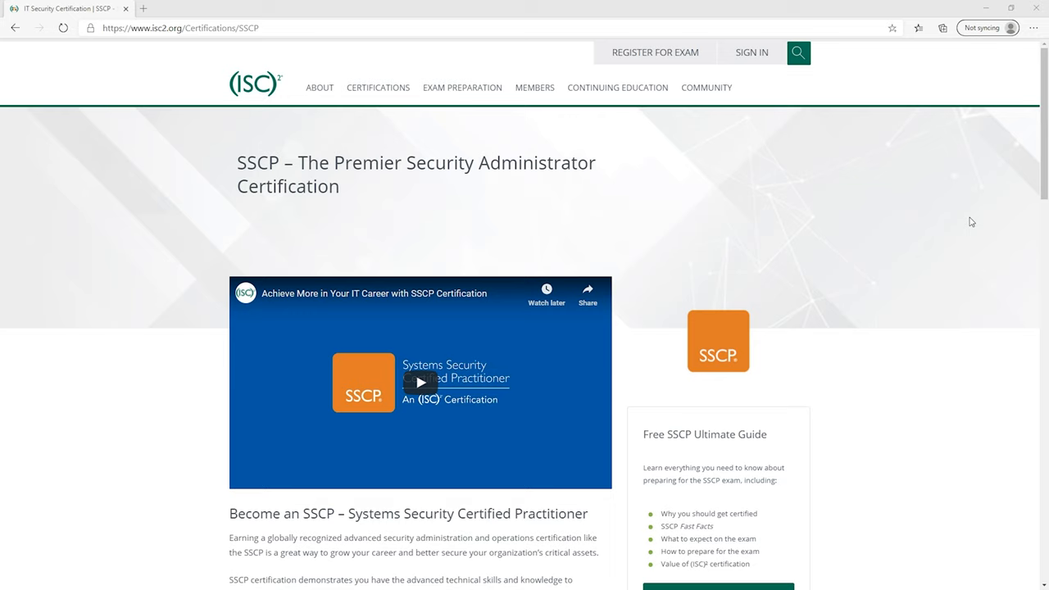
# - Scroll the SSCP page down to the pathway to certification and who earns the SSCP
pyautogui.scroll(-3)
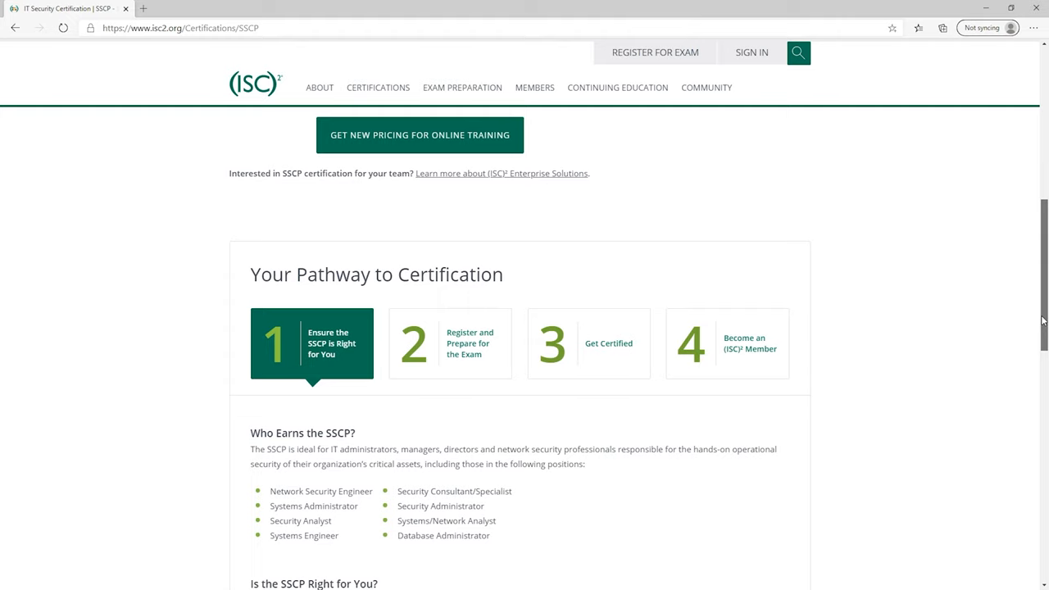
pyautogui.scroll(-3)
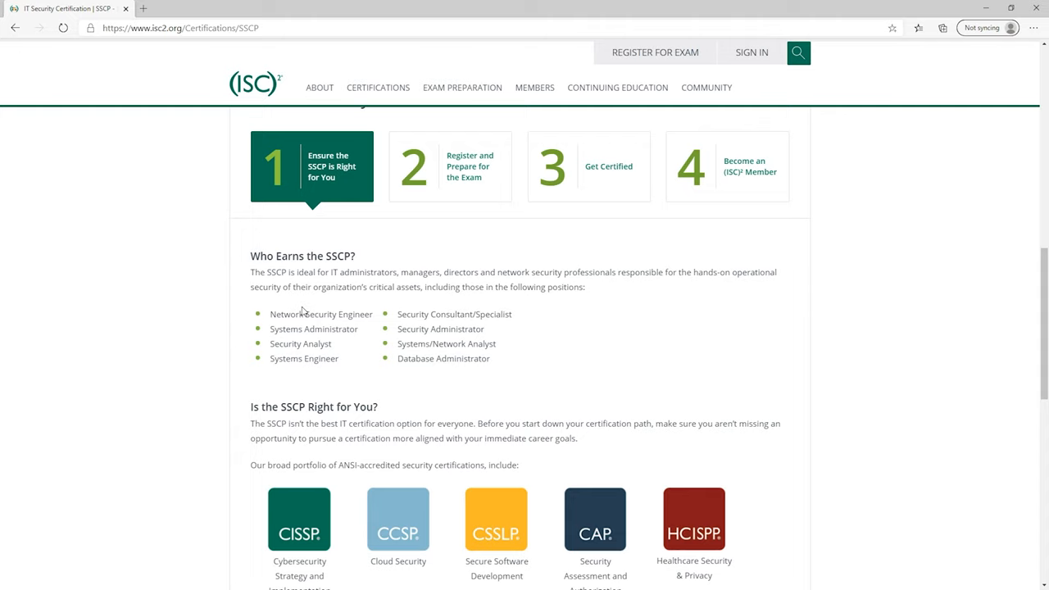
pyautogui.moveTo(382, 337)
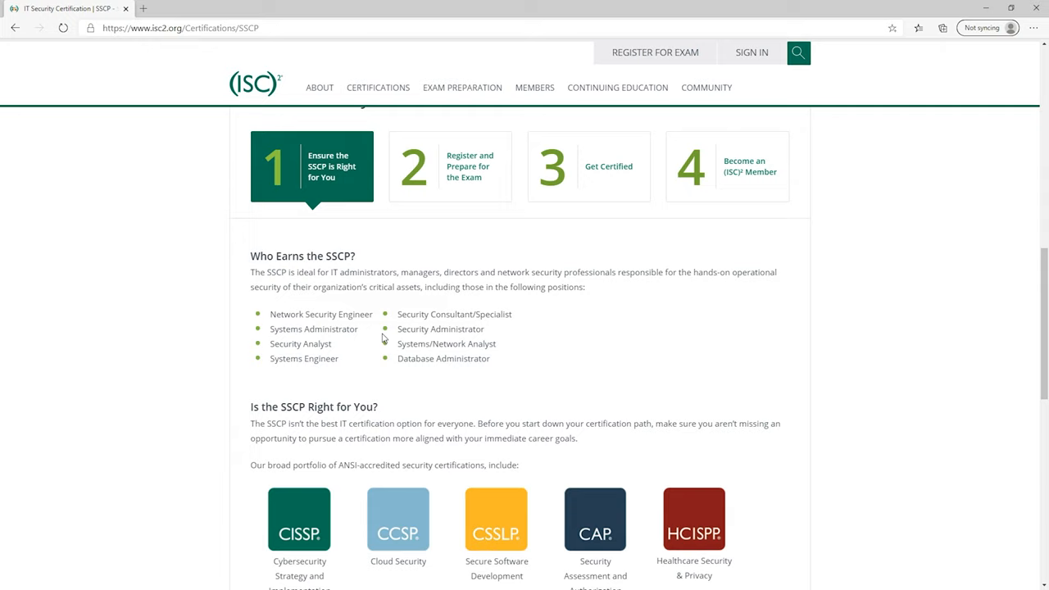
# - Show step 2, Register and Prepare for the Exam, listing the seven SSCP domains
pyautogui.click(450, 166)
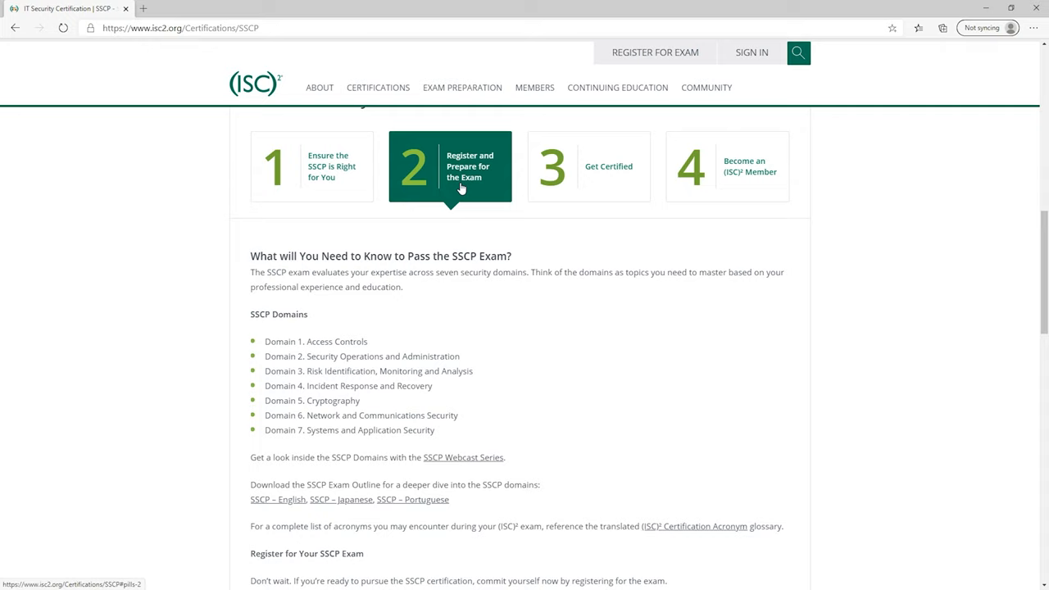
pyautogui.moveTo(528, 376)
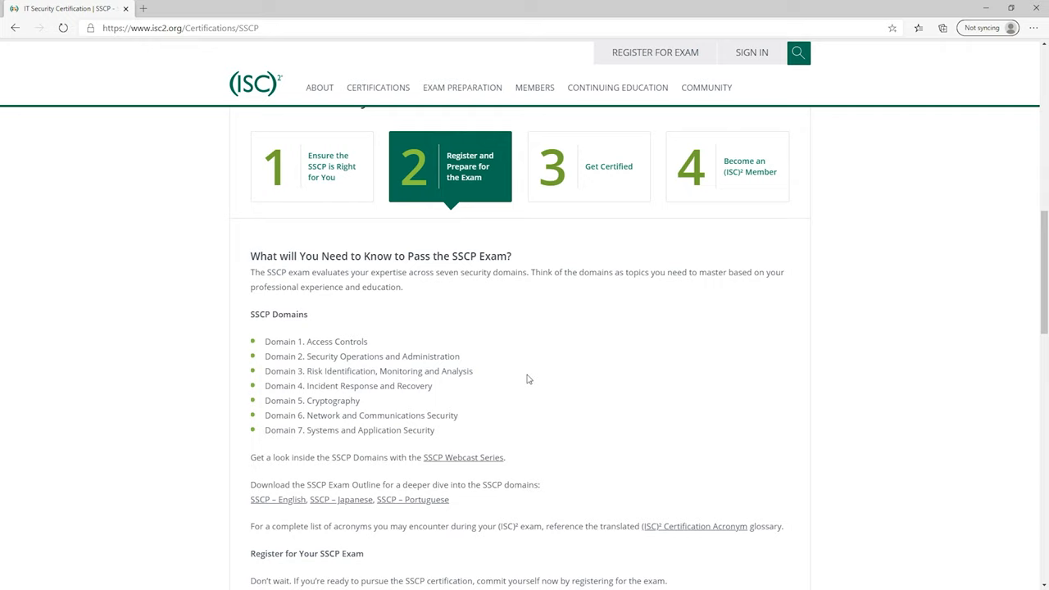
pyautogui.moveTo(393, 354)
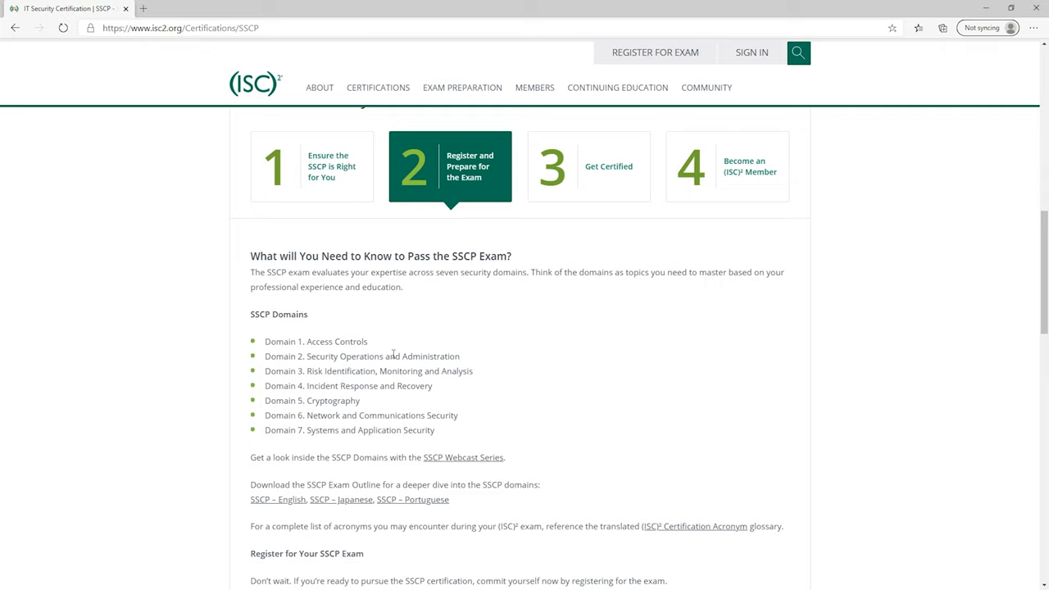
pyautogui.moveTo(434, 405)
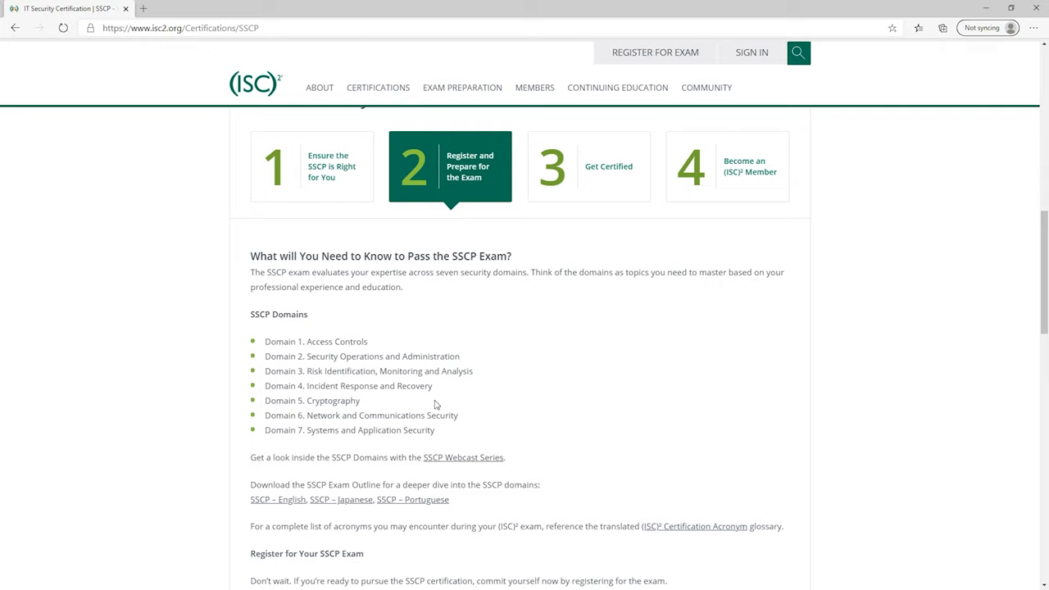
pyautogui.moveTo(459, 400)
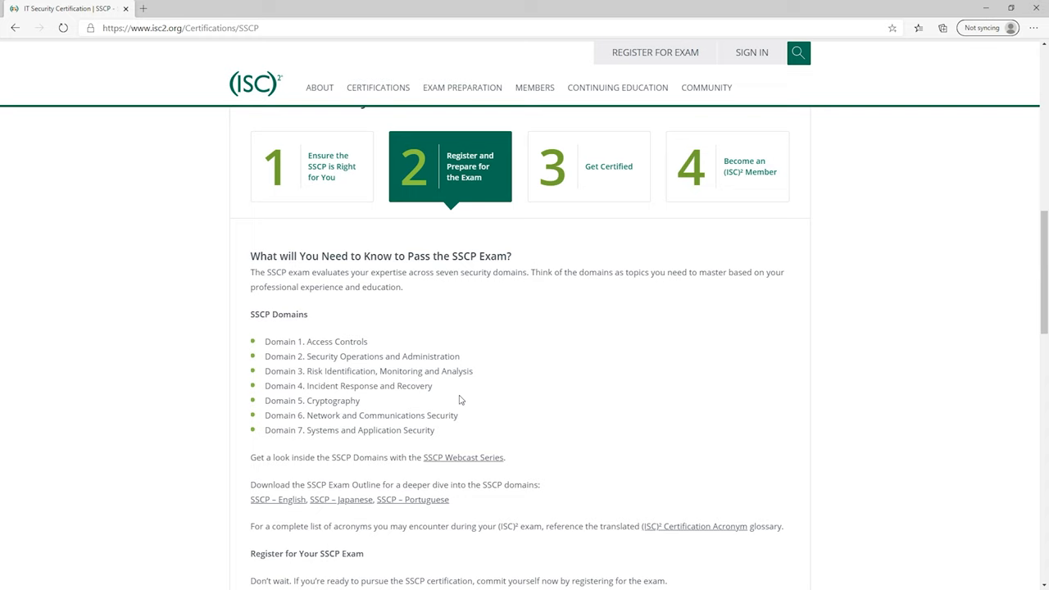
# - Open step 3, Get Certified, and highlight the one-year cumulative work experience requirement
pyautogui.click(589, 166)
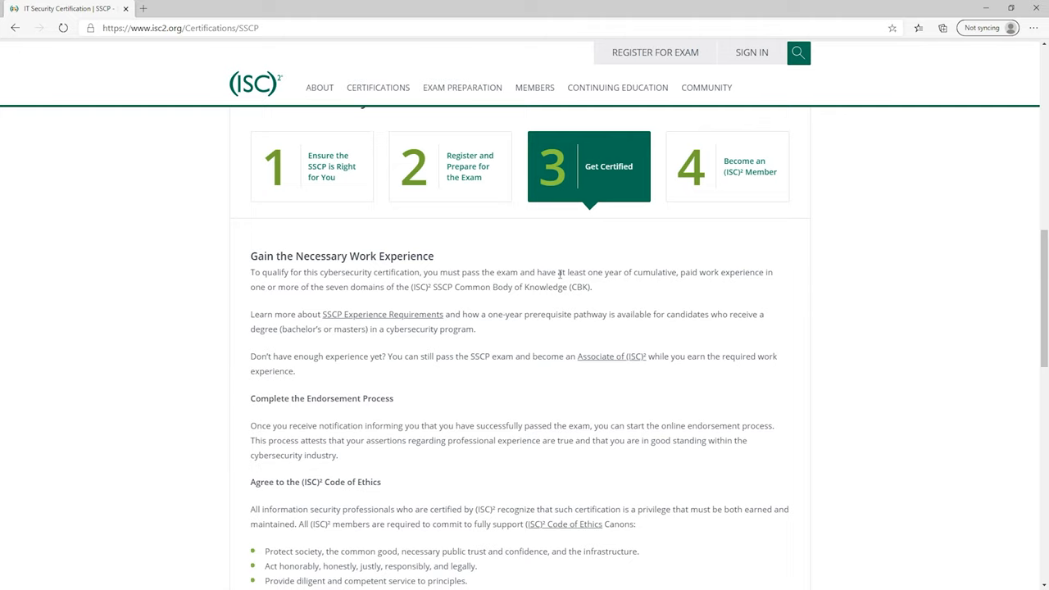
pyautogui.moveTo(557, 273); pyautogui.dragTo(677, 272)
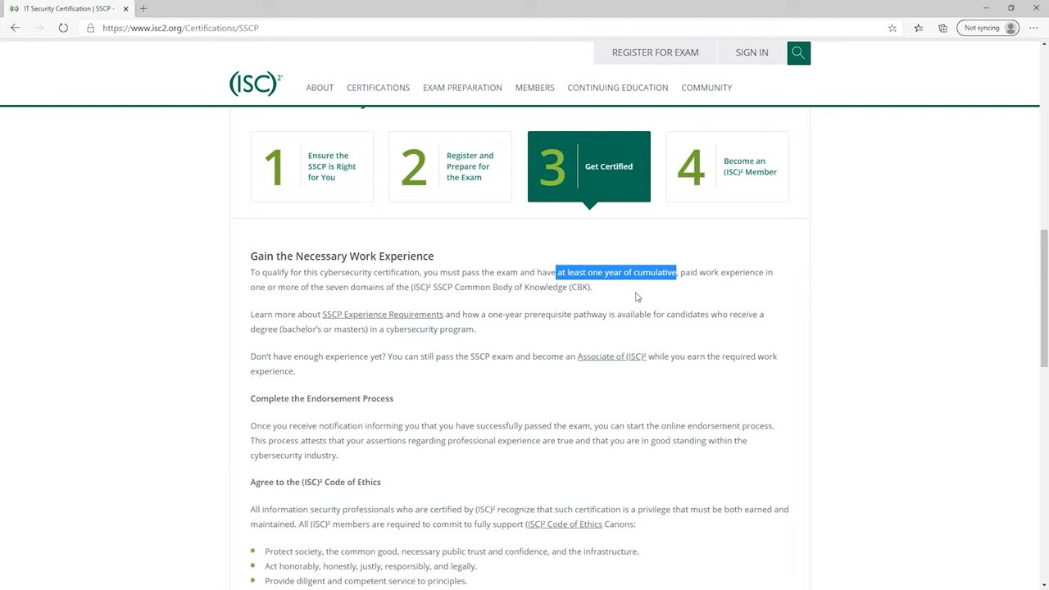
pyautogui.click(638, 297)
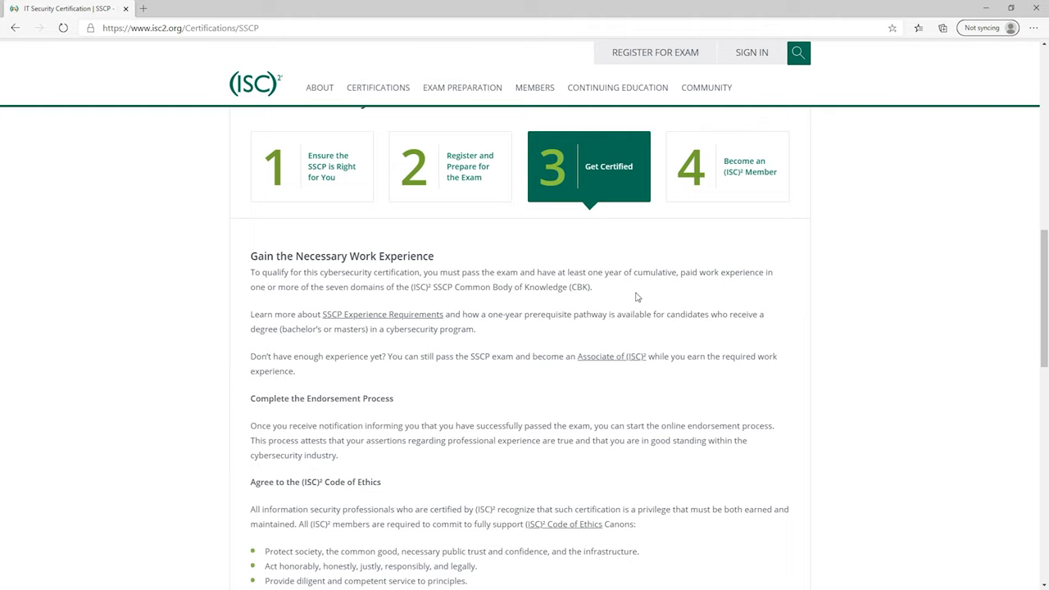
pyautogui.moveTo(561, 356)
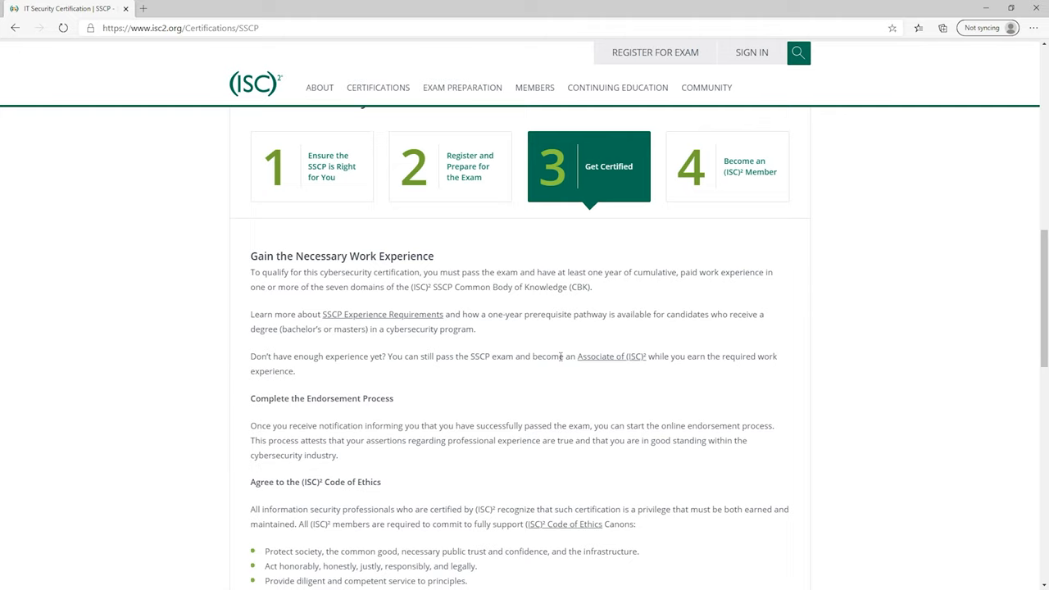
pyautogui.moveTo(650, 340)
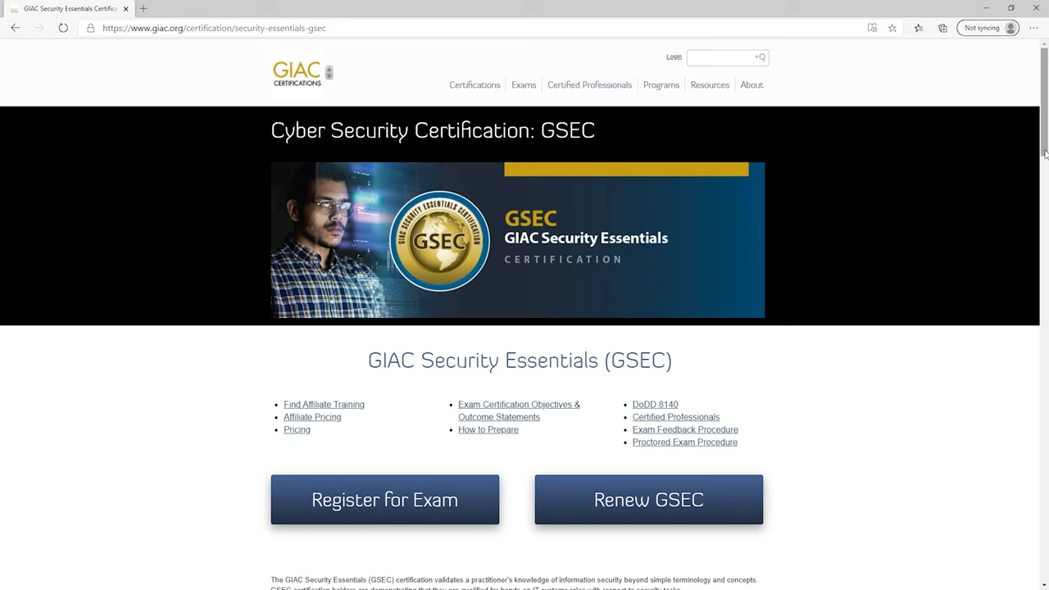
# - Scroll the GSEC page to Areas Covered, Who is GSEC for, and exam requirements
pyautogui.scroll(-3)
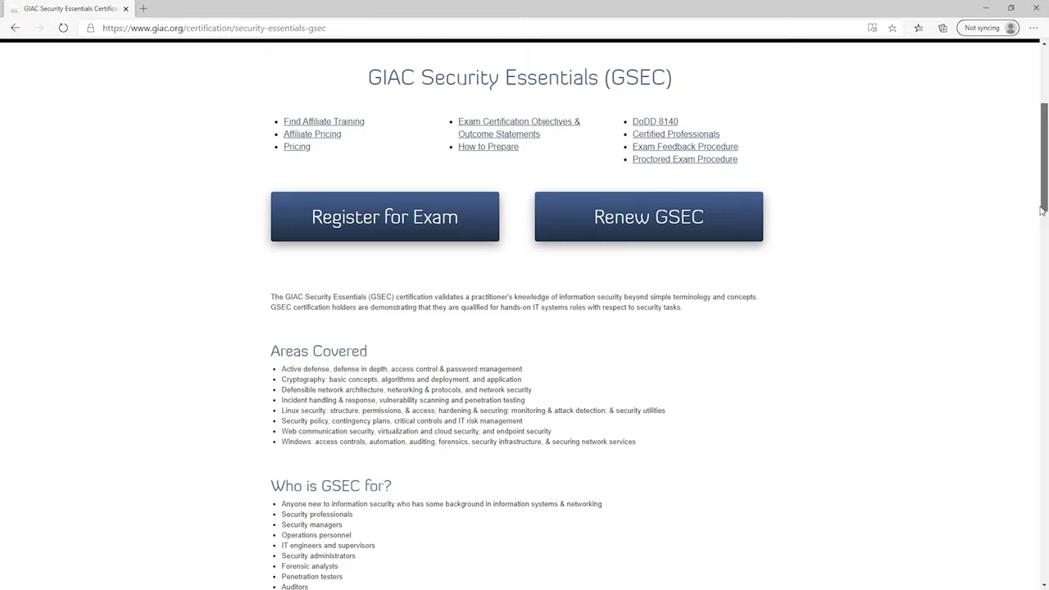
pyautogui.scroll(-3)
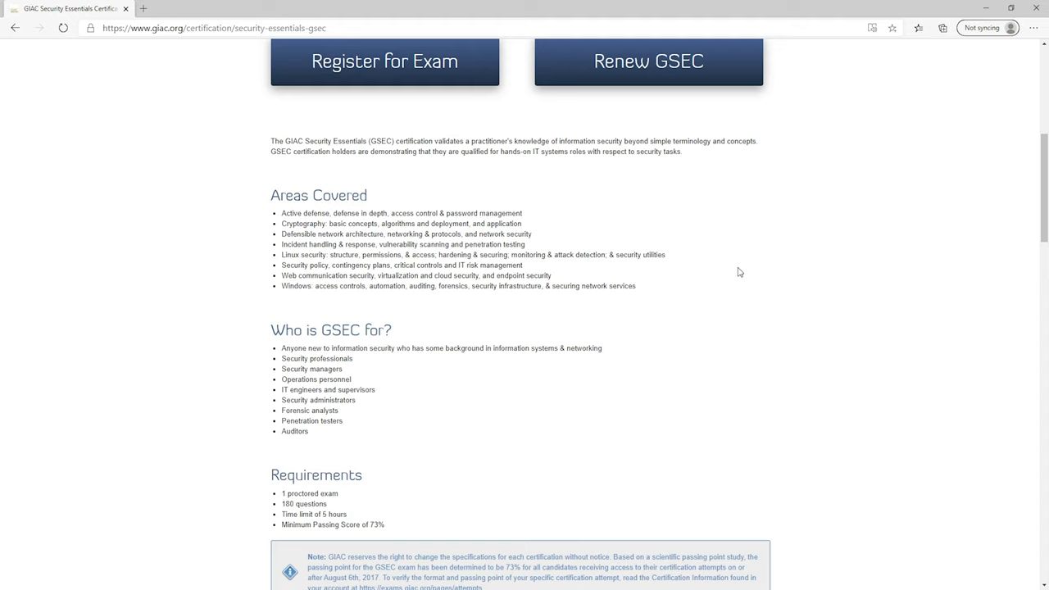
pyautogui.moveTo(391, 227)
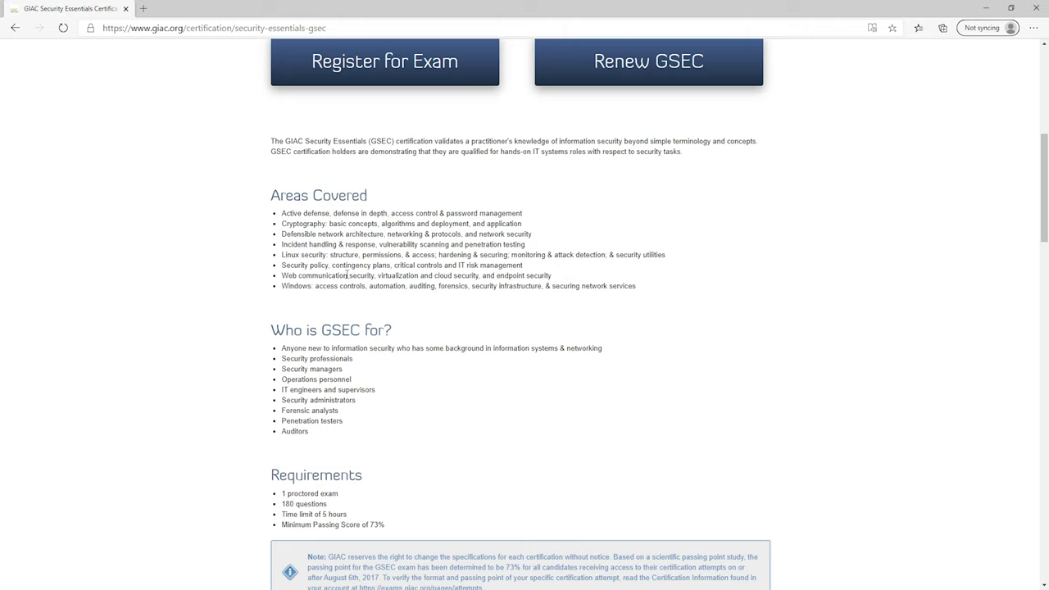
pyautogui.moveTo(316, 370)
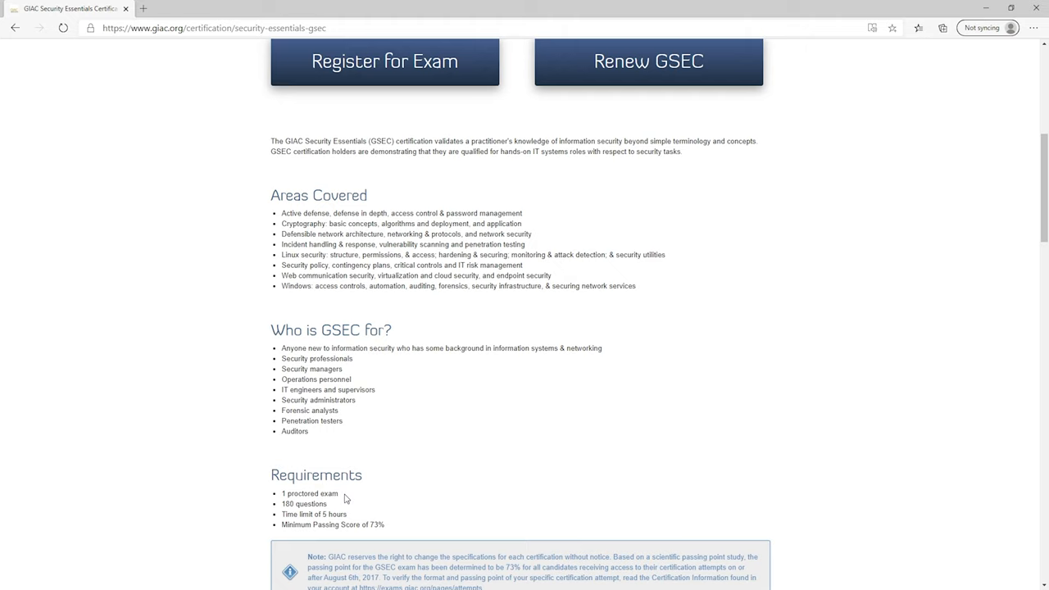
pyautogui.doubleClick(309, 493)
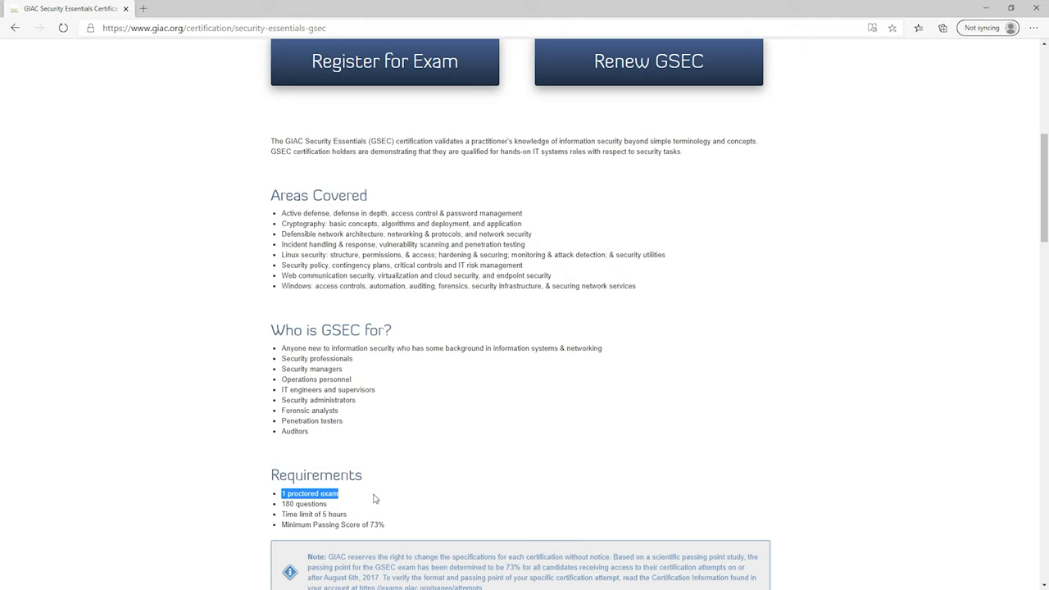
pyautogui.moveTo(394, 533)
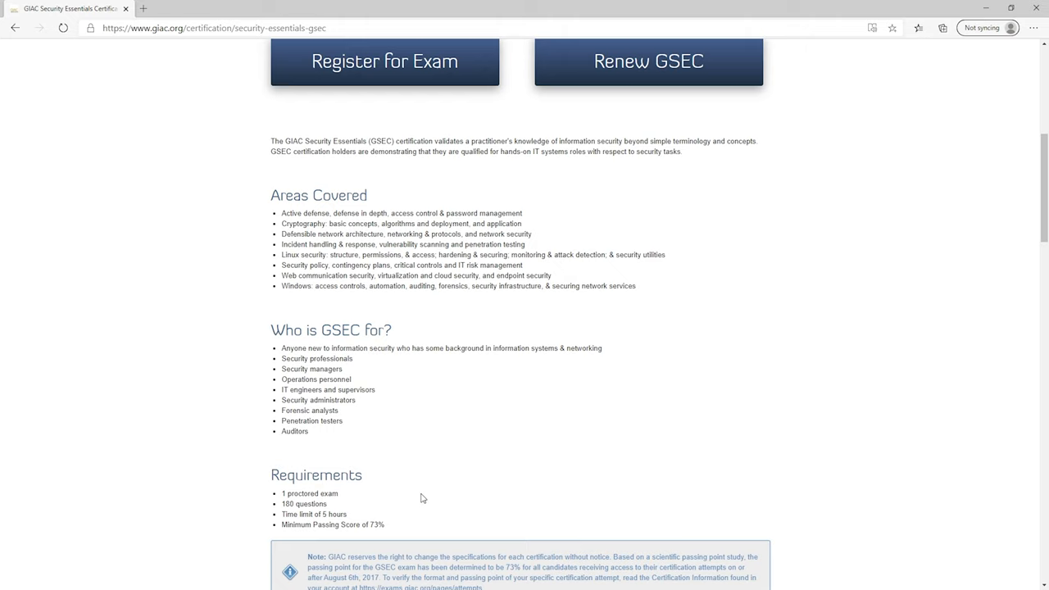
# - Start GSEC exam registration, scroll to the product fee, and open the SEC401 course page
pyautogui.click(384, 61)
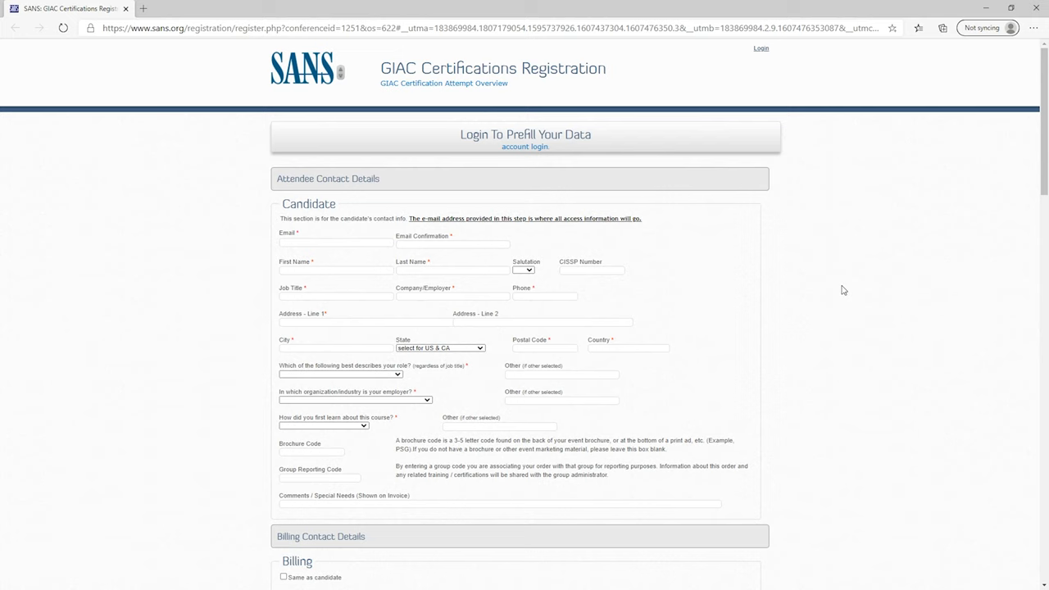
pyautogui.scroll(-3)
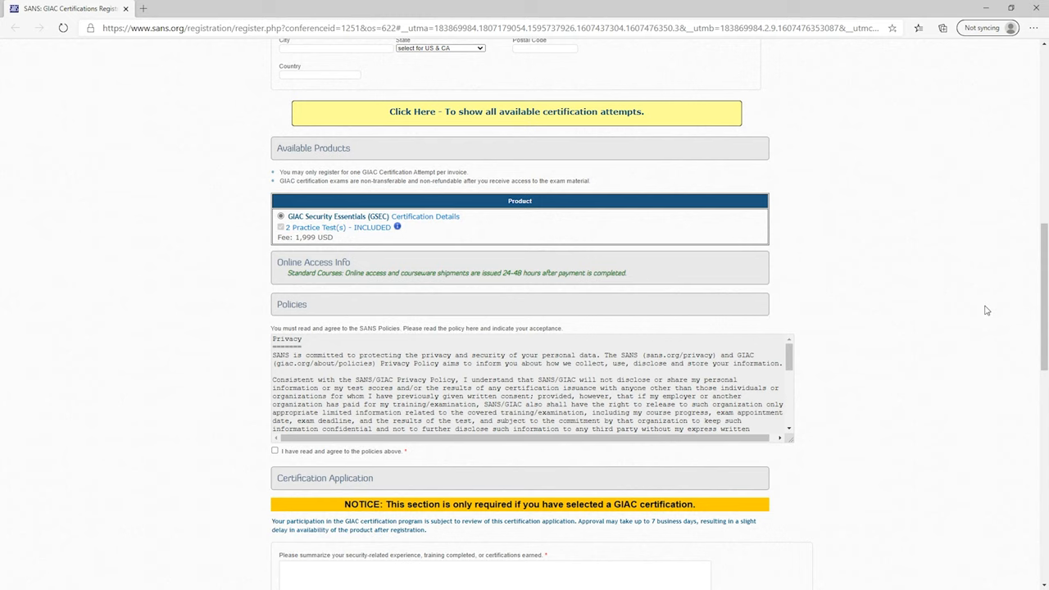
pyautogui.moveTo(905, 249)
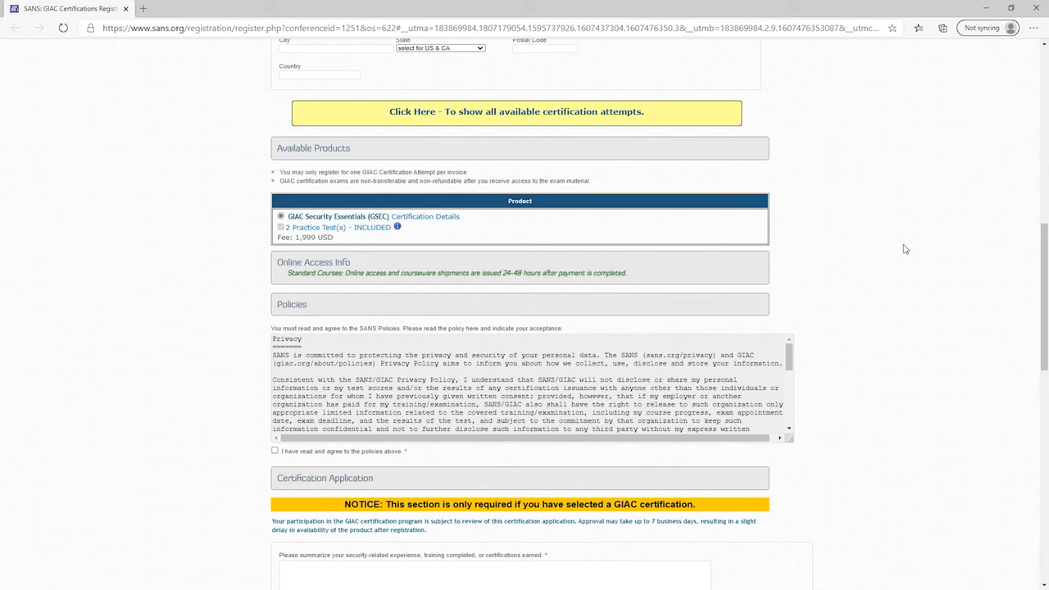
pyautogui.doubleClick(314, 236)
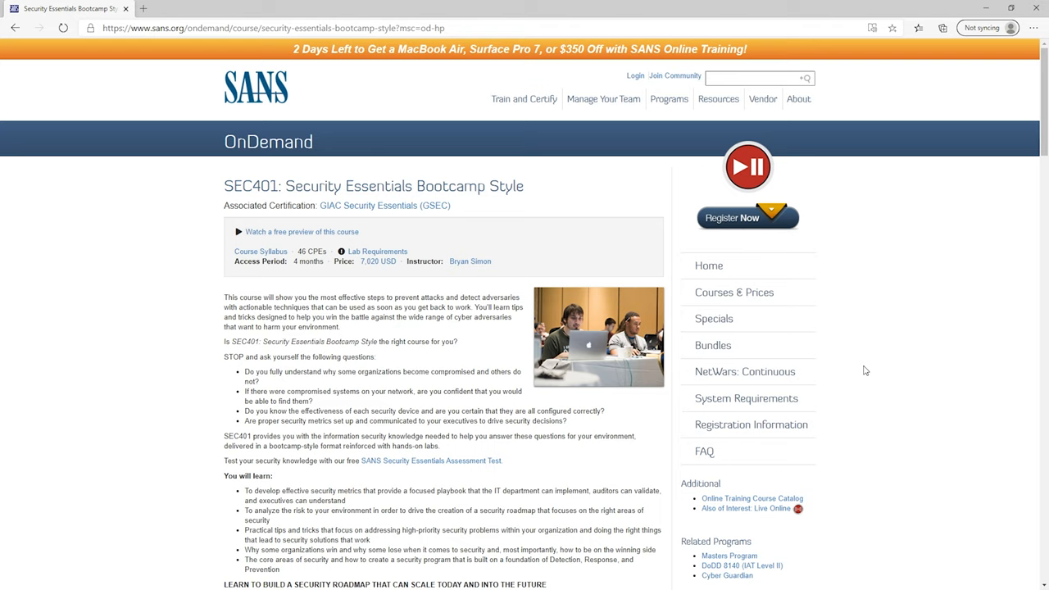
pyautogui.doubleClick(377, 261)
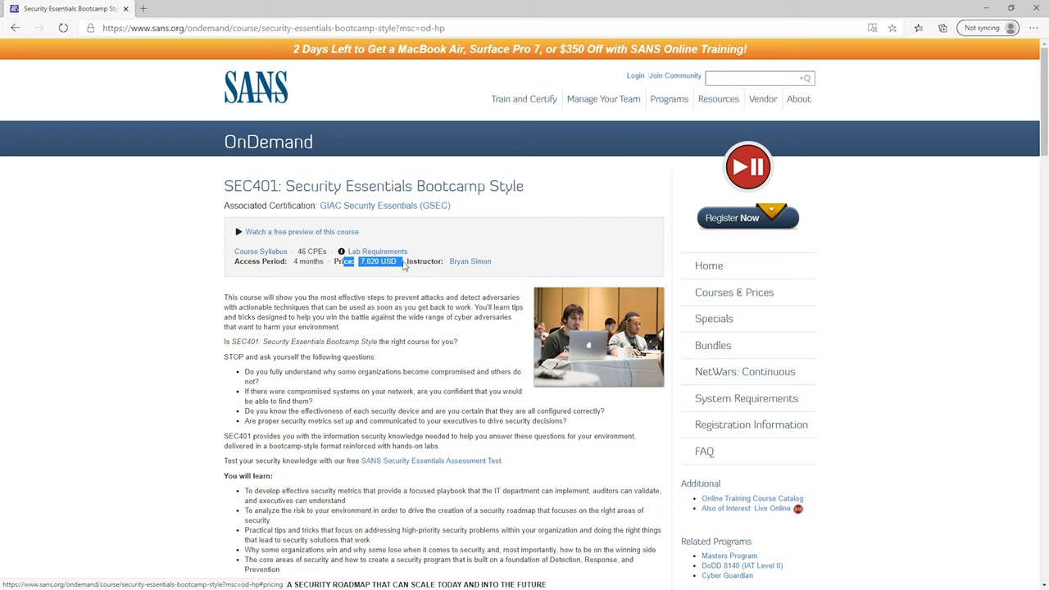
pyautogui.click(196, 313)
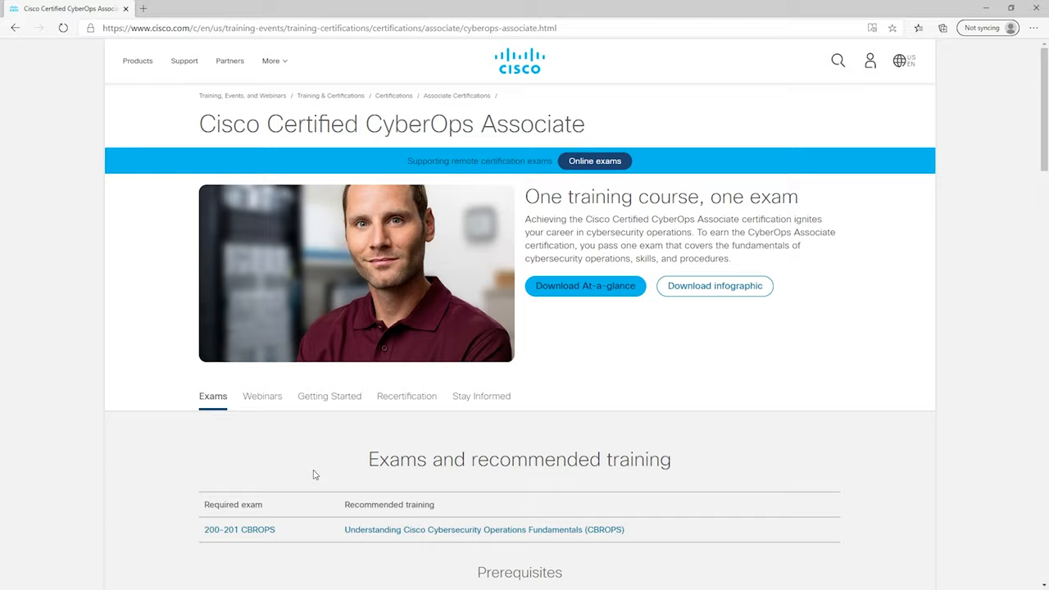
# - Scroll down the CyberOps Associate page to the exam and recommended training section
pyautogui.scroll(-3)
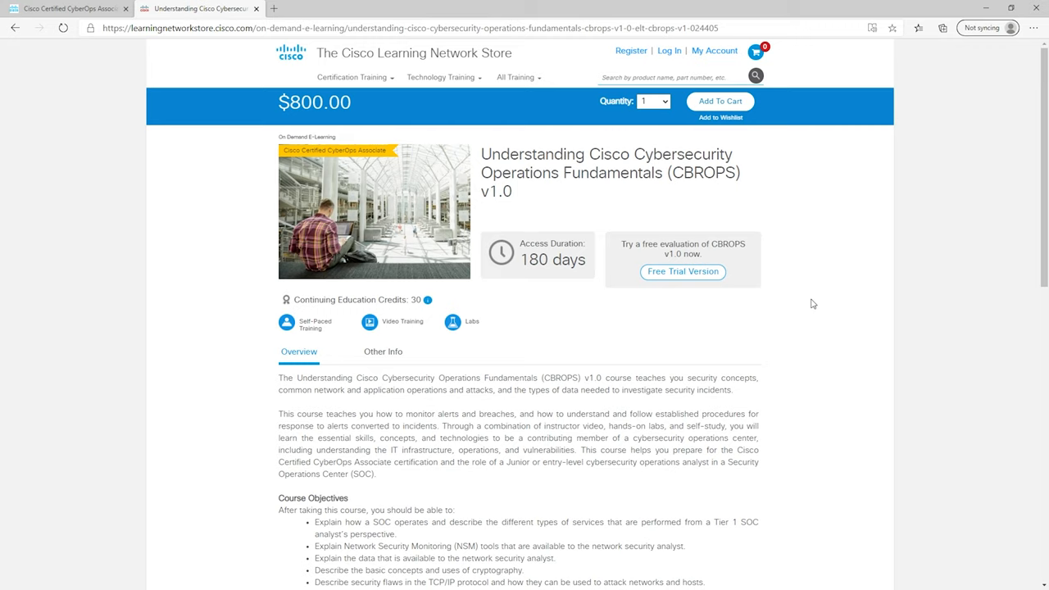
pyautogui.moveTo(564, 301)
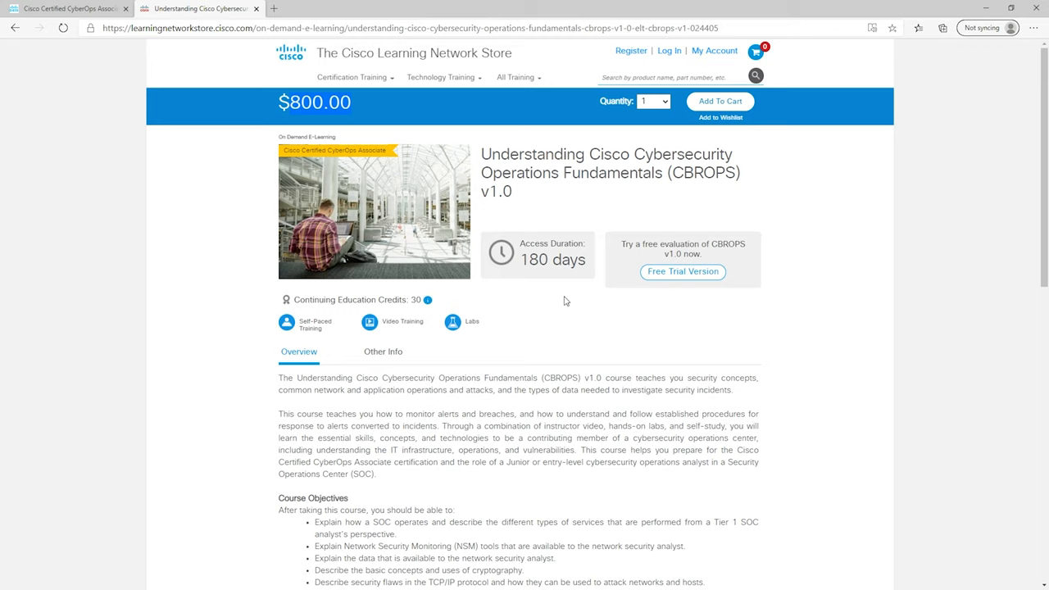
pyautogui.moveTo(601, 324)
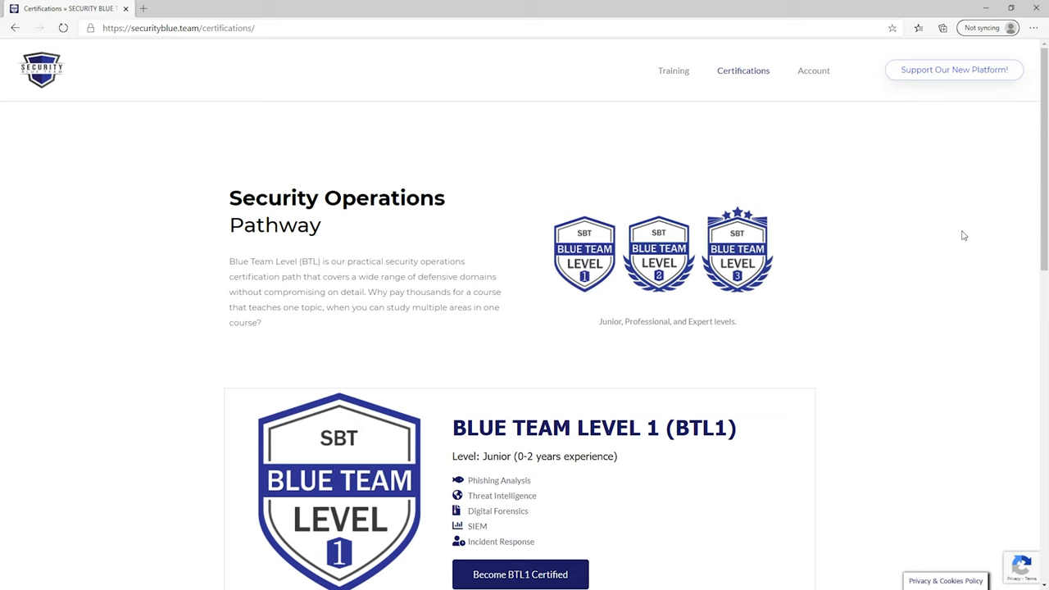
# - Scroll through the BTL1, BTL2 and BTL3 cards on the certifications page
pyautogui.scroll(-3)
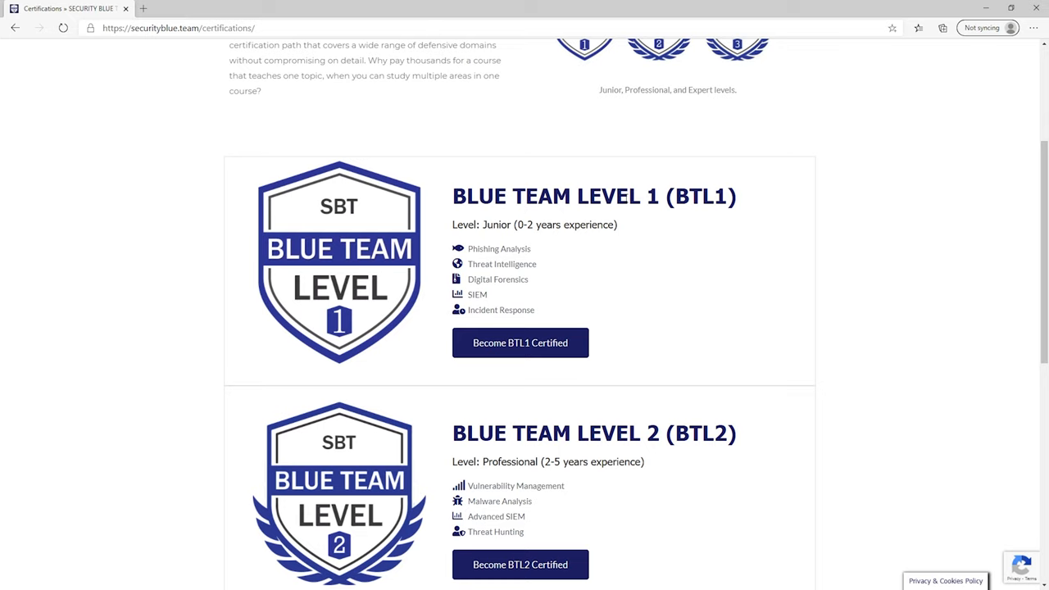
pyautogui.scroll(-3)
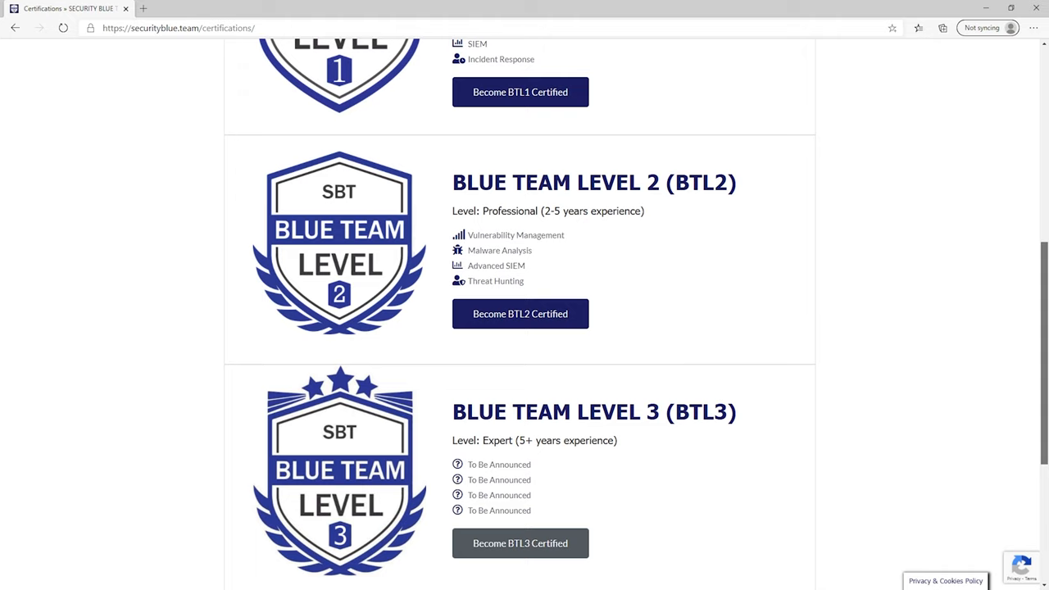
pyautogui.moveTo(735, 427)
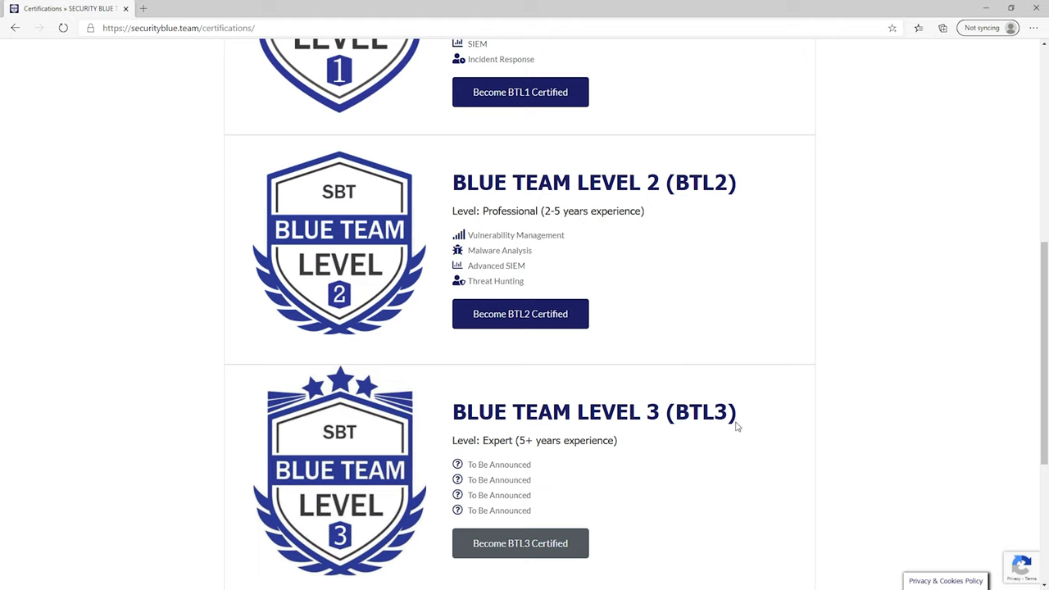
pyautogui.scroll(3)
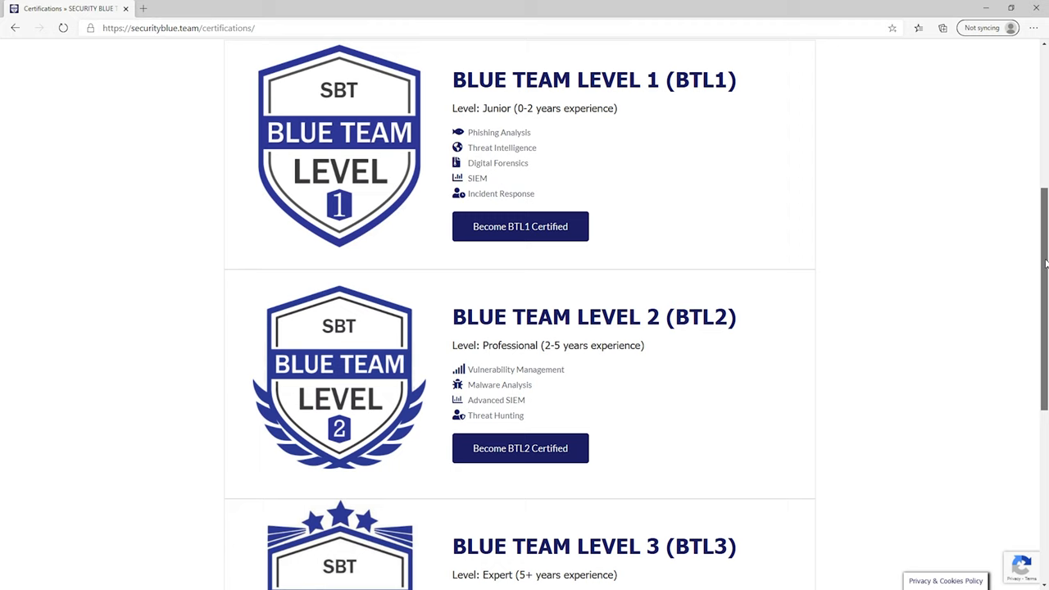
pyautogui.scroll(3)
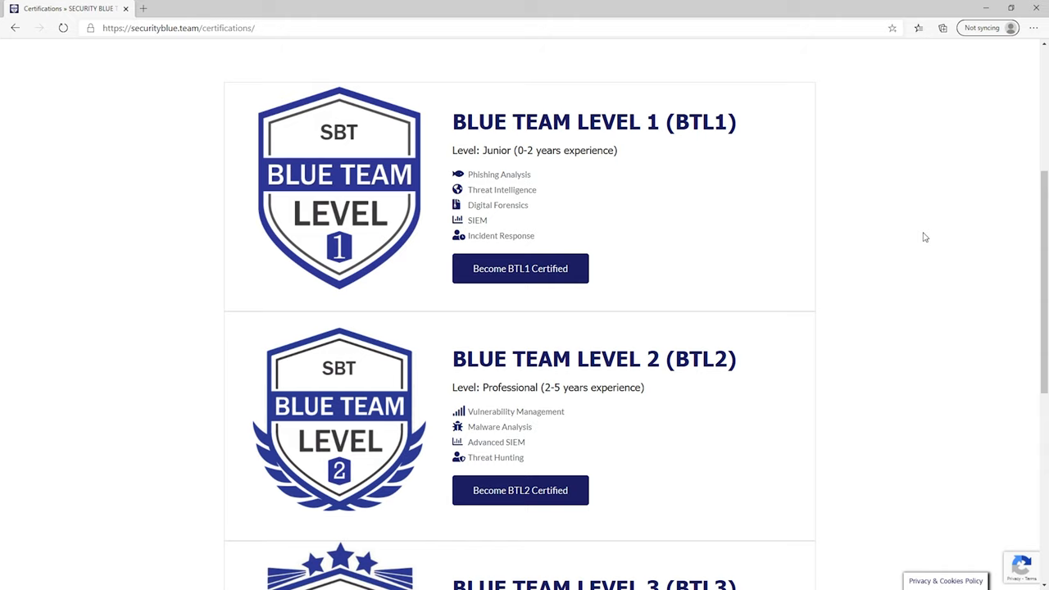
# - Open the BTL1 page, highlight the £499 price, and jump to Course Content
pyautogui.click(520, 268)
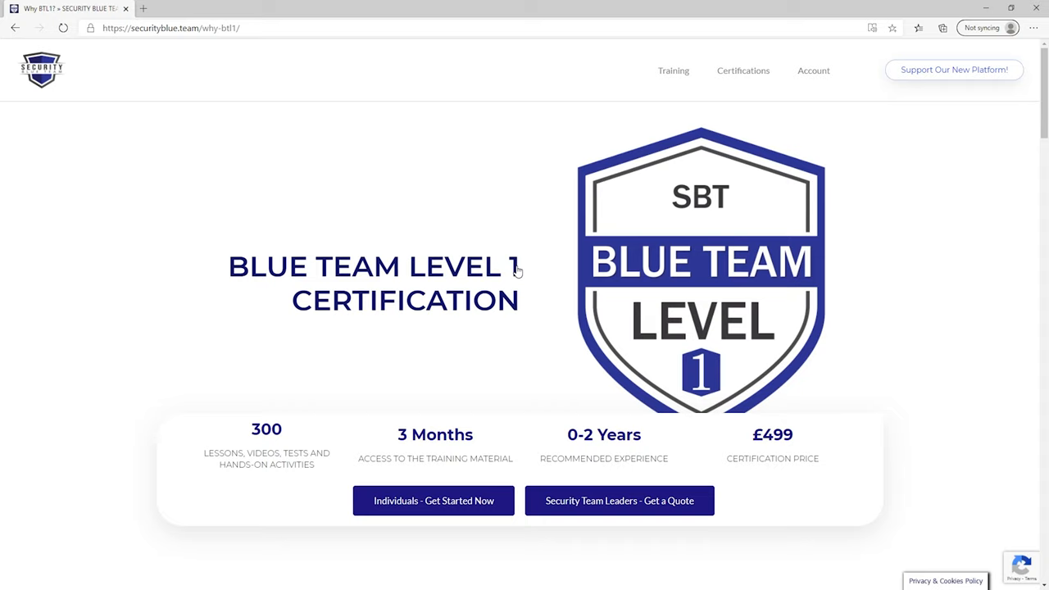
pyautogui.doubleClick(435, 435)
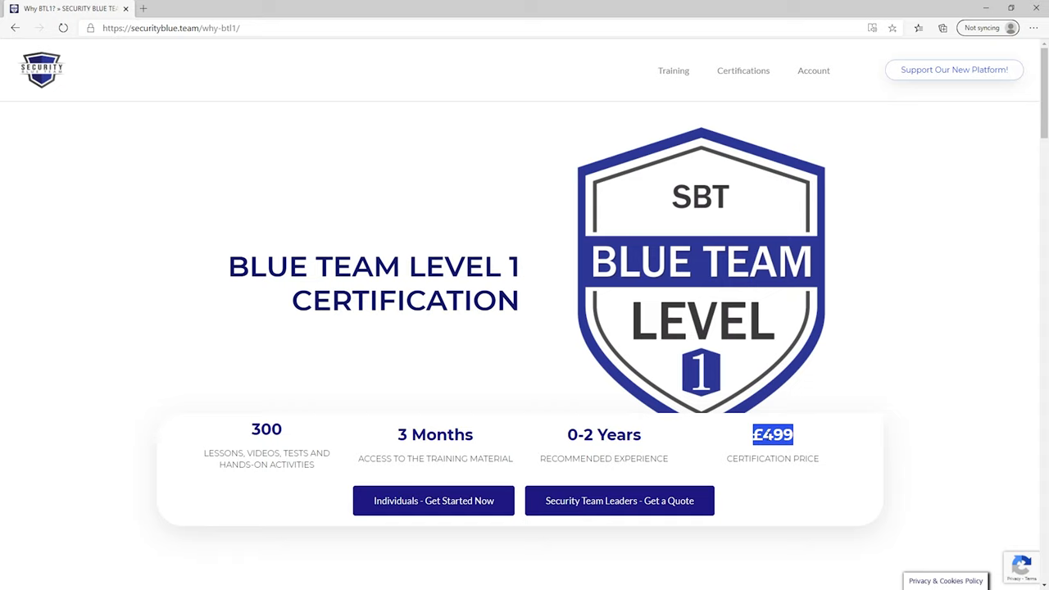
pyautogui.scroll(-3)
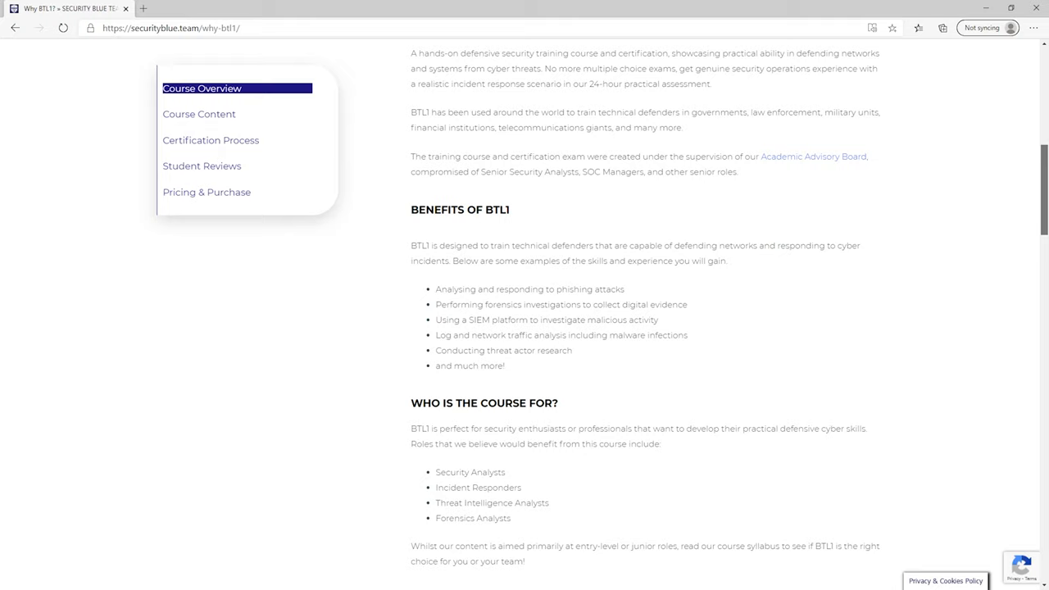
pyautogui.click(198, 113)
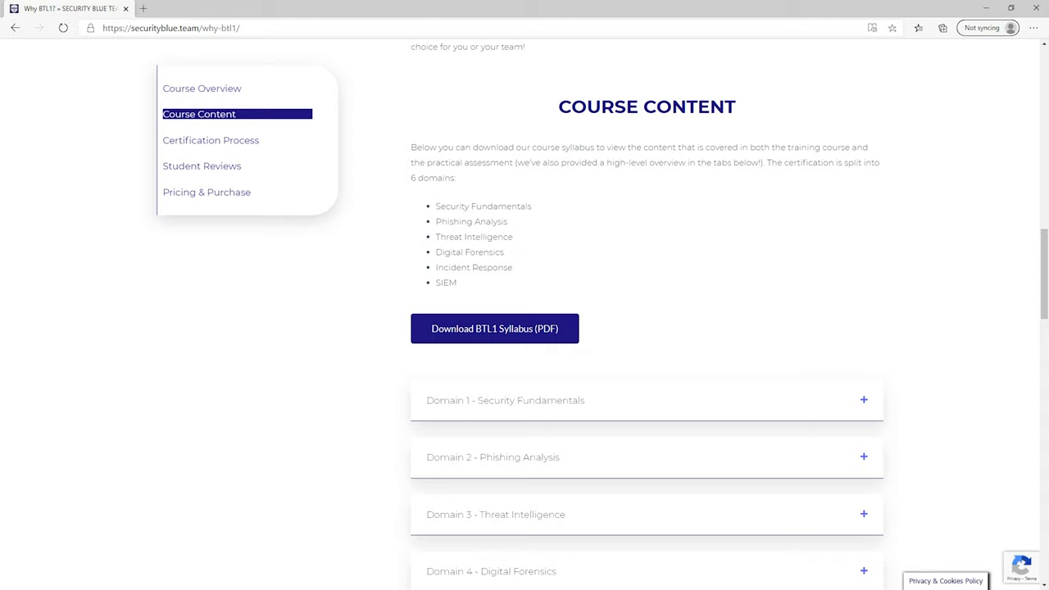
pyautogui.moveTo(457, 223)
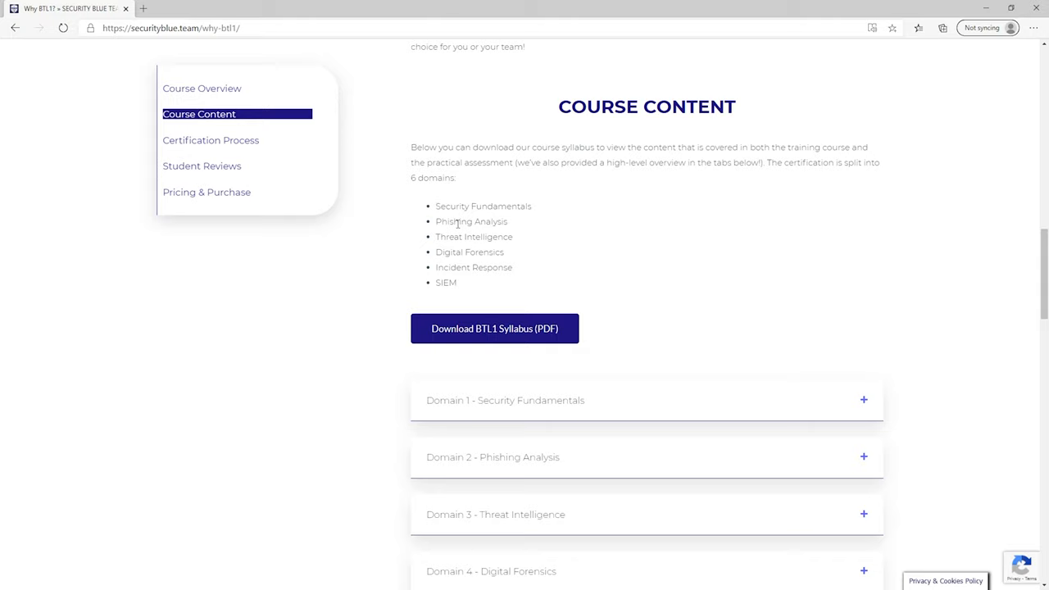
pyautogui.moveTo(656, 222)
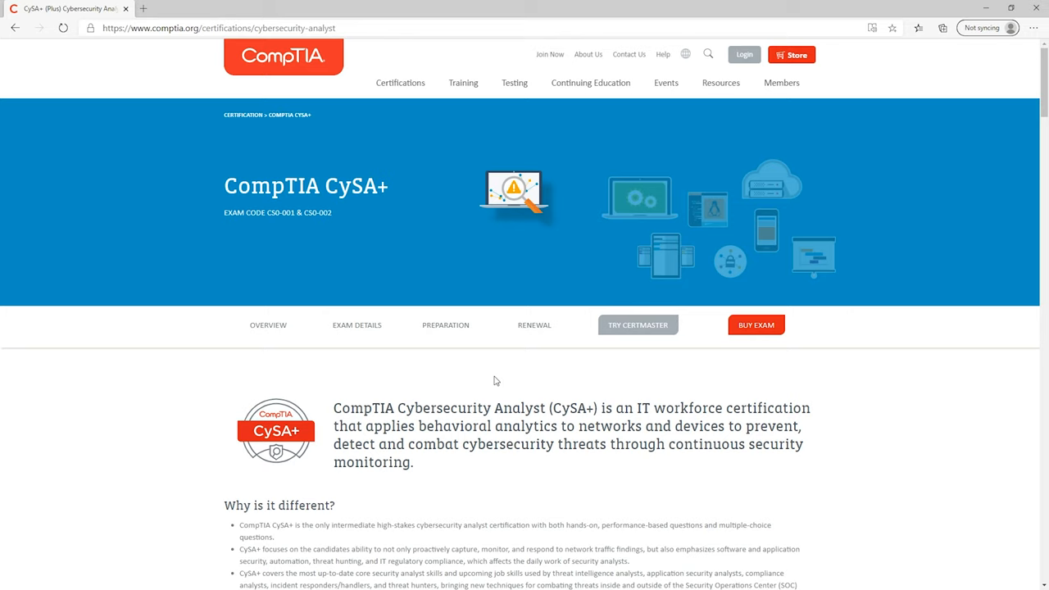
# - Scroll the CySA+ page through its overview, skills learned, and related jobs sections
pyautogui.scroll(-3)
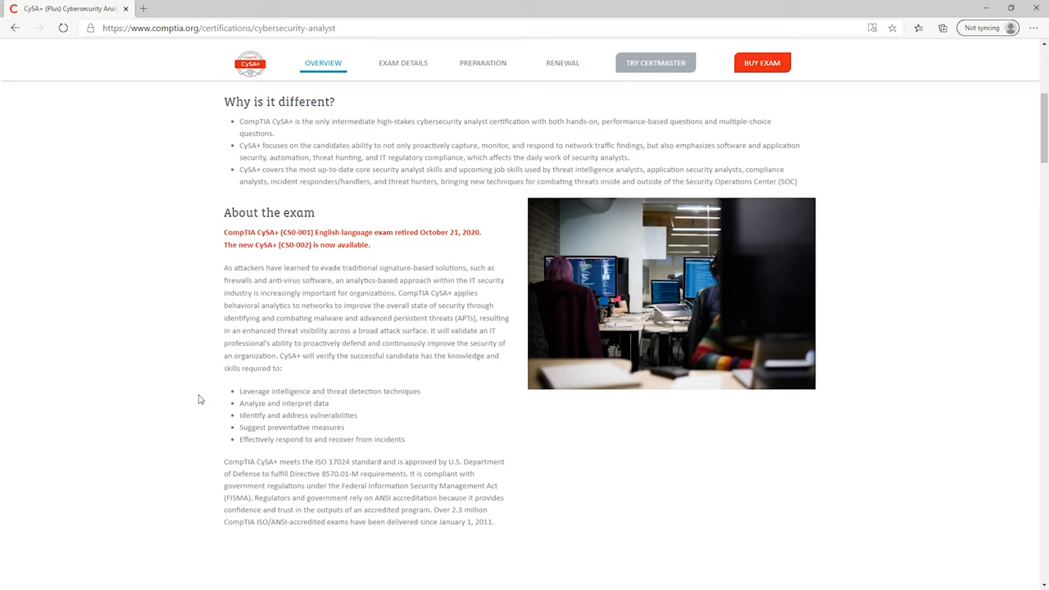
pyautogui.moveTo(282, 415)
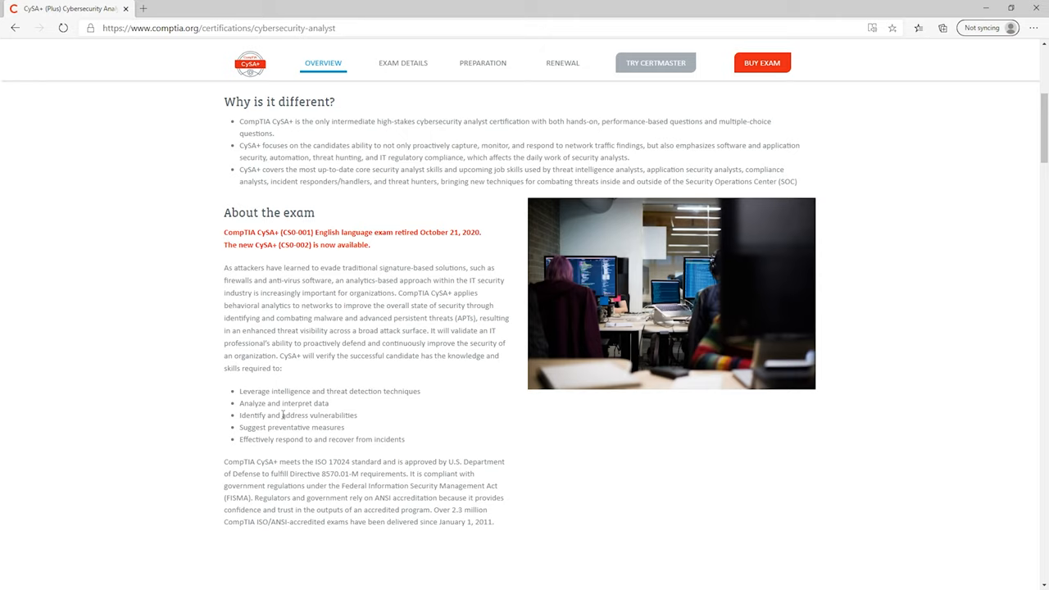
pyautogui.scroll(-3)
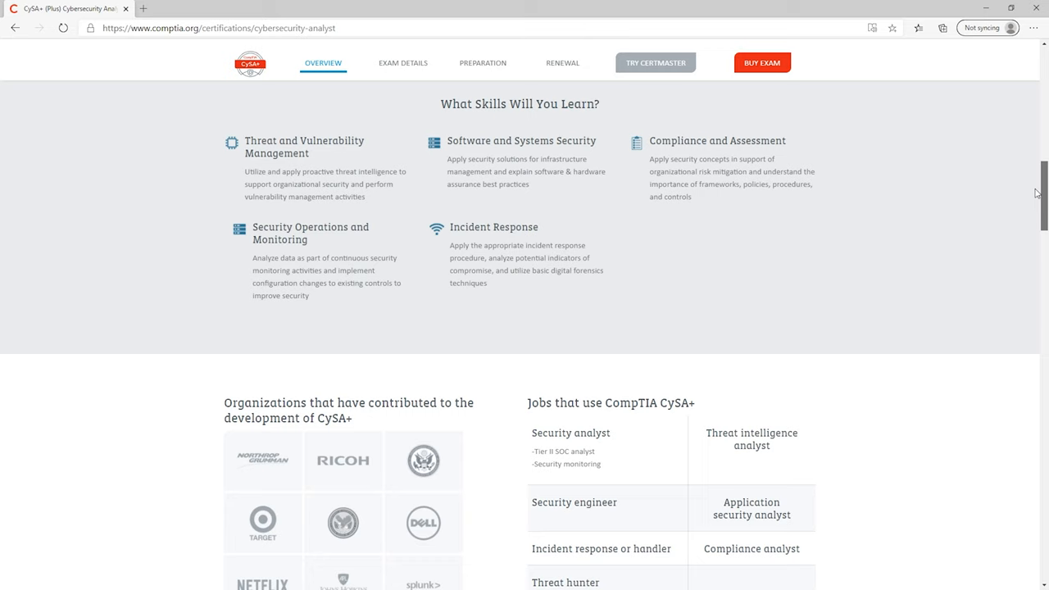
pyautogui.scroll(-3)
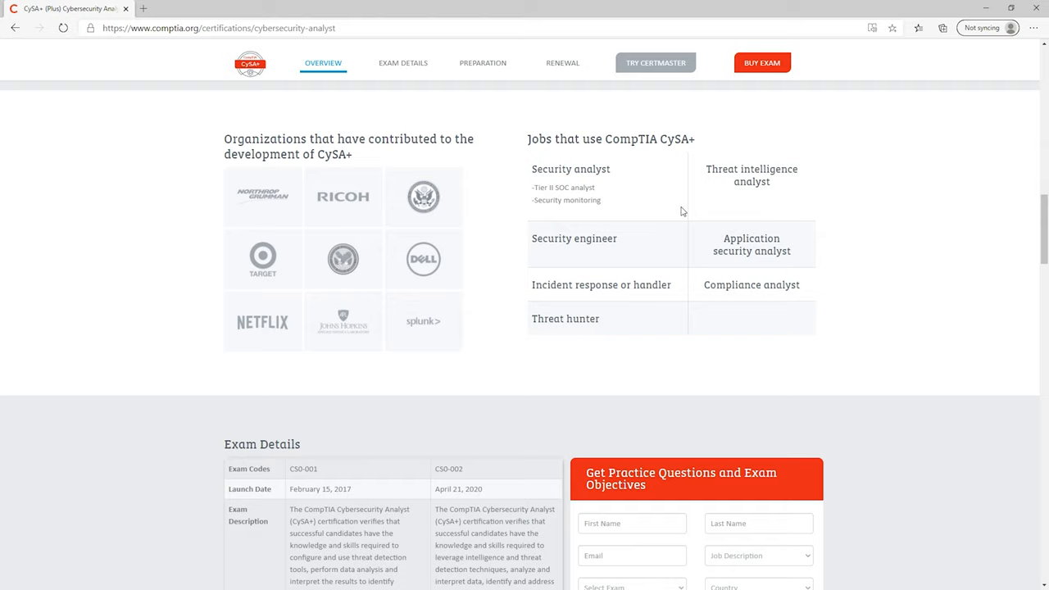
pyautogui.moveTo(665, 188)
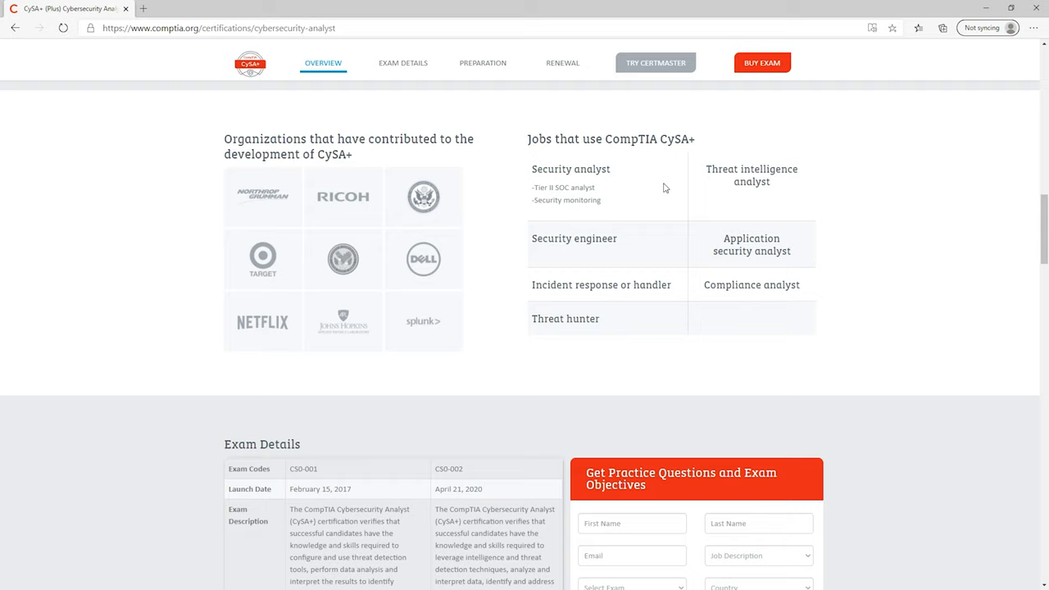
pyautogui.moveTo(1031, 186)
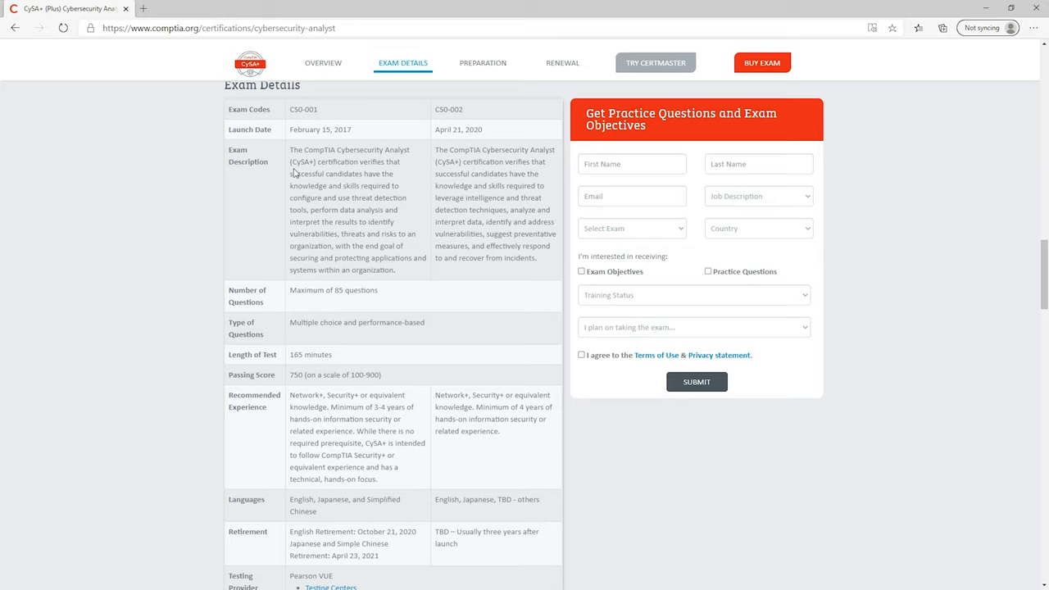
pyautogui.moveTo(340, 556)
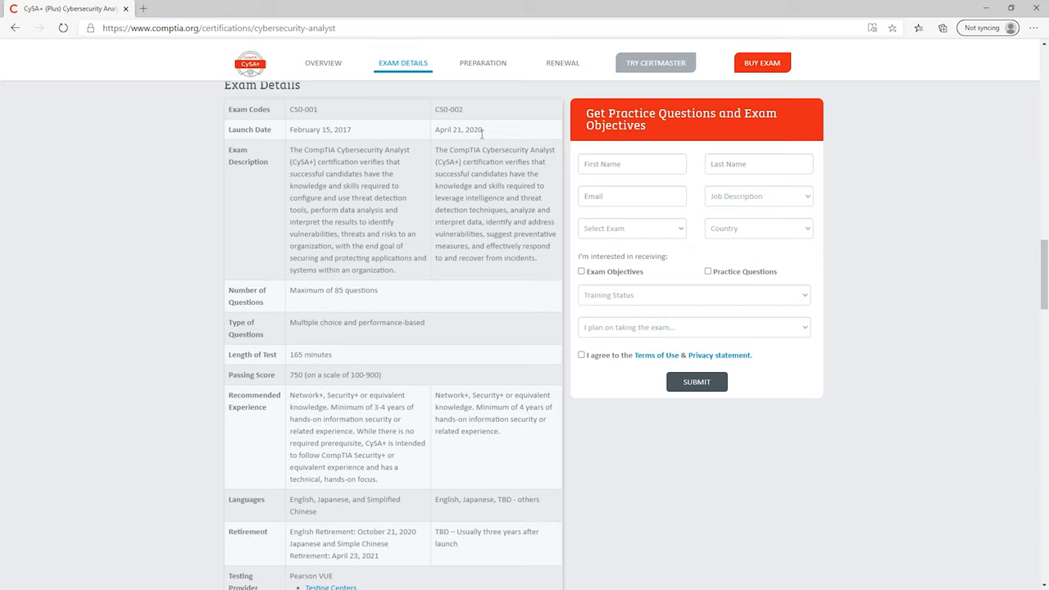
pyautogui.moveTo(400, 297)
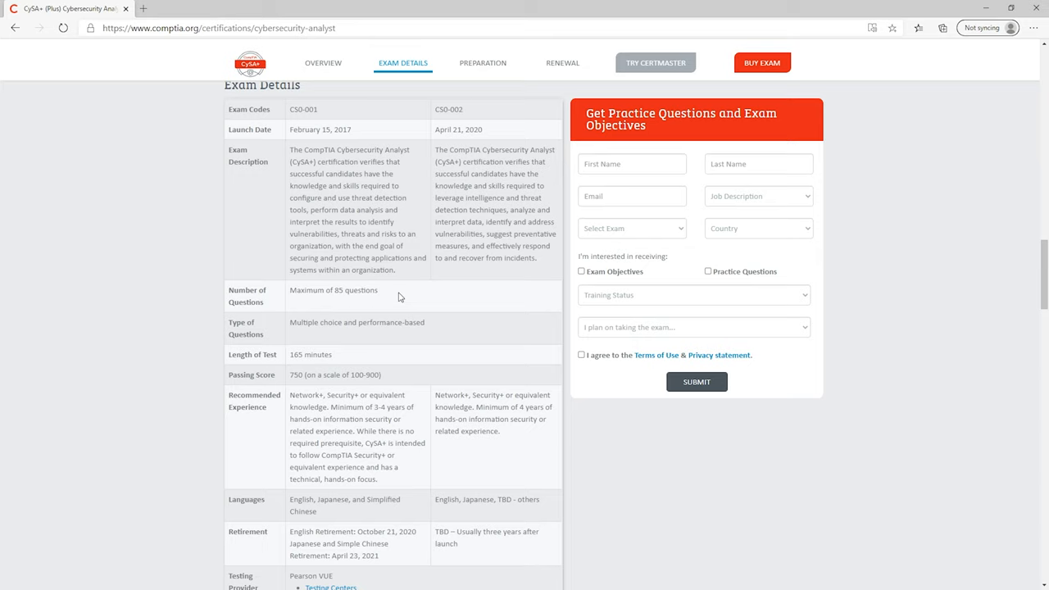
pyautogui.moveTo(391, 321)
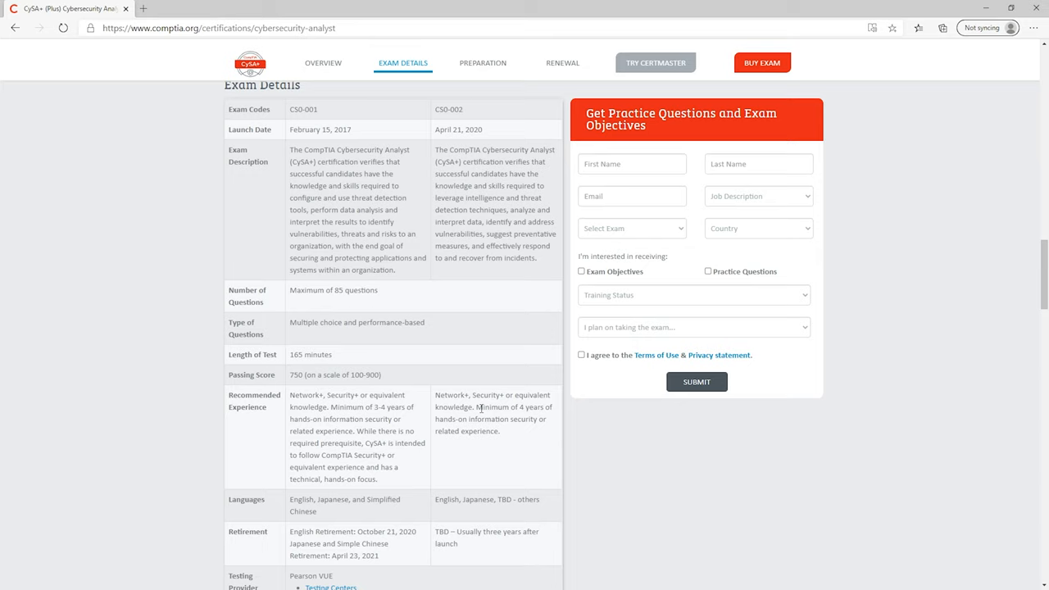
# - Highlight the CS0-002 four-year hands-on experience requirement, then scroll down
pyautogui.moveTo(477, 407); pyautogui.dragTo(500, 431)
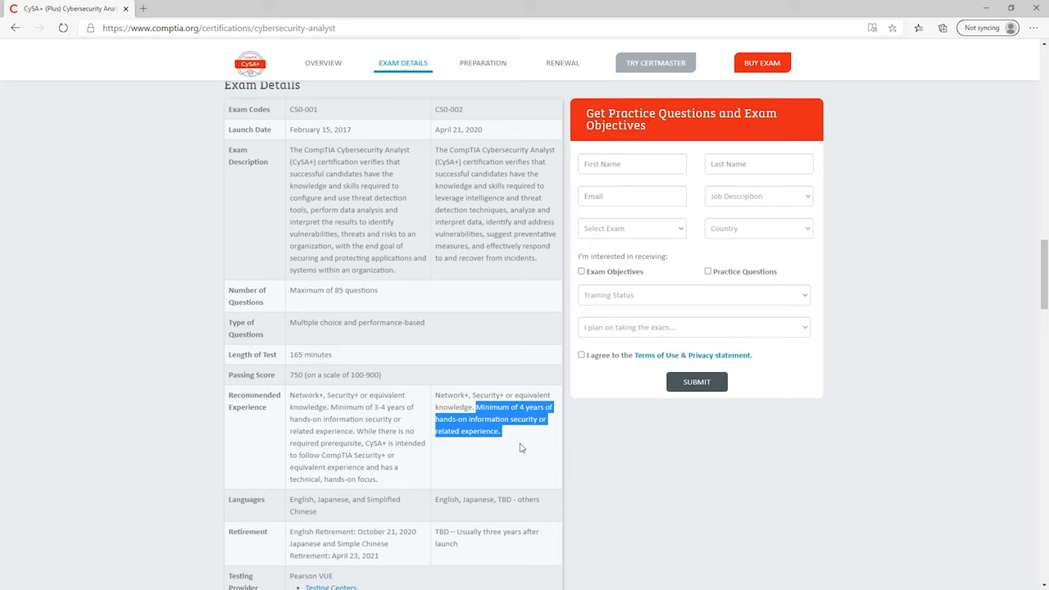
pyautogui.scroll(-3)
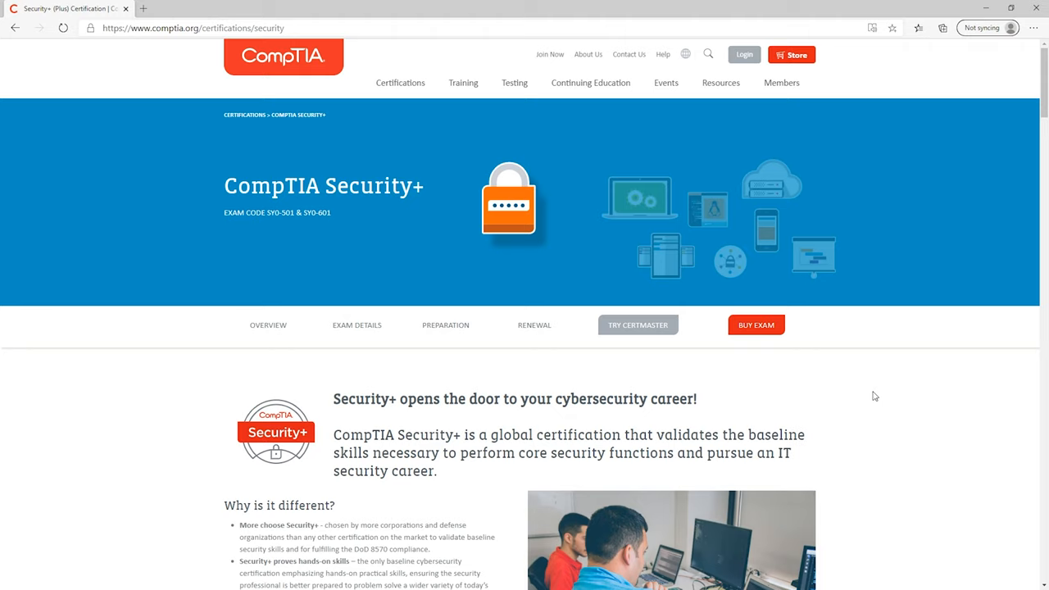
pyautogui.scroll(-3)
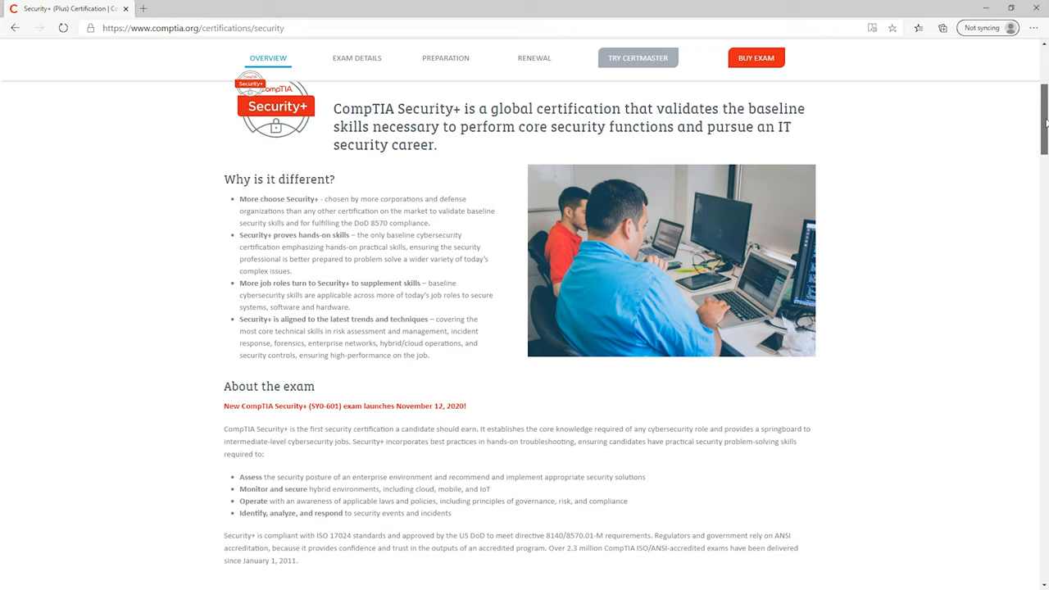
pyautogui.scroll(-3)
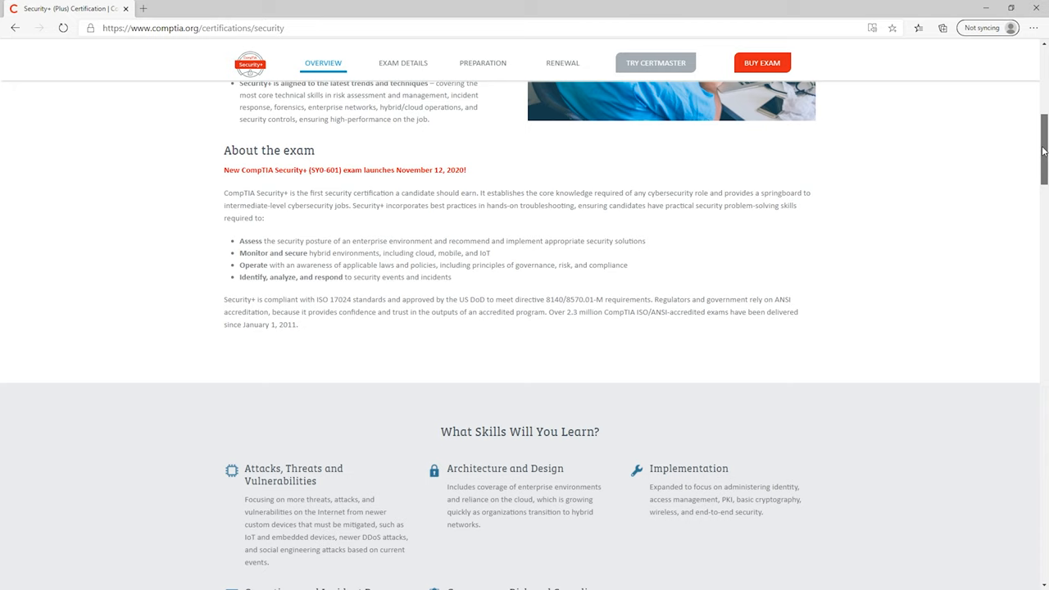
pyautogui.scroll(-3)
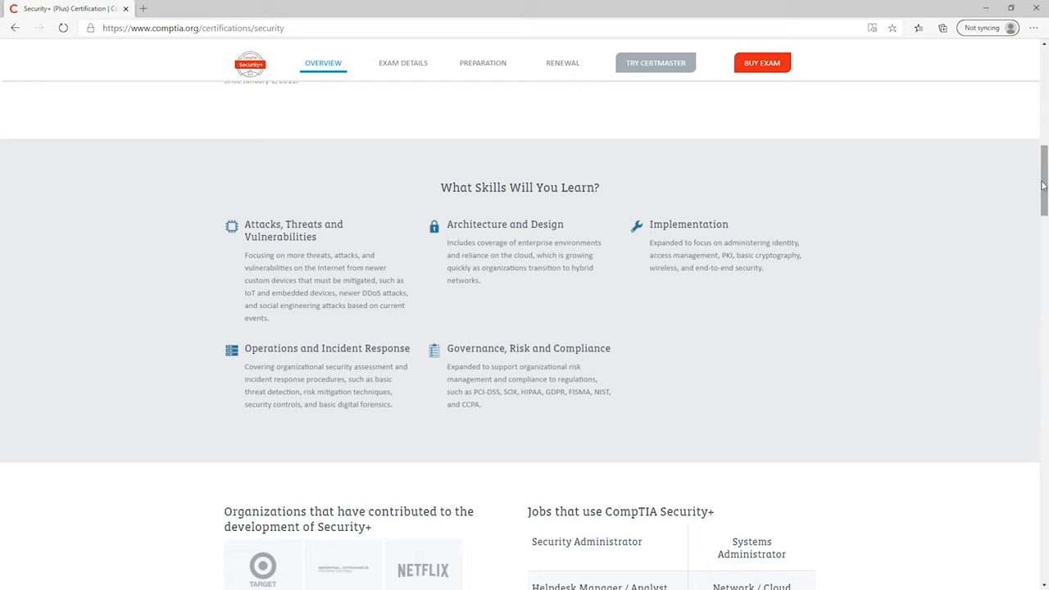
pyautogui.moveTo(353, 270)
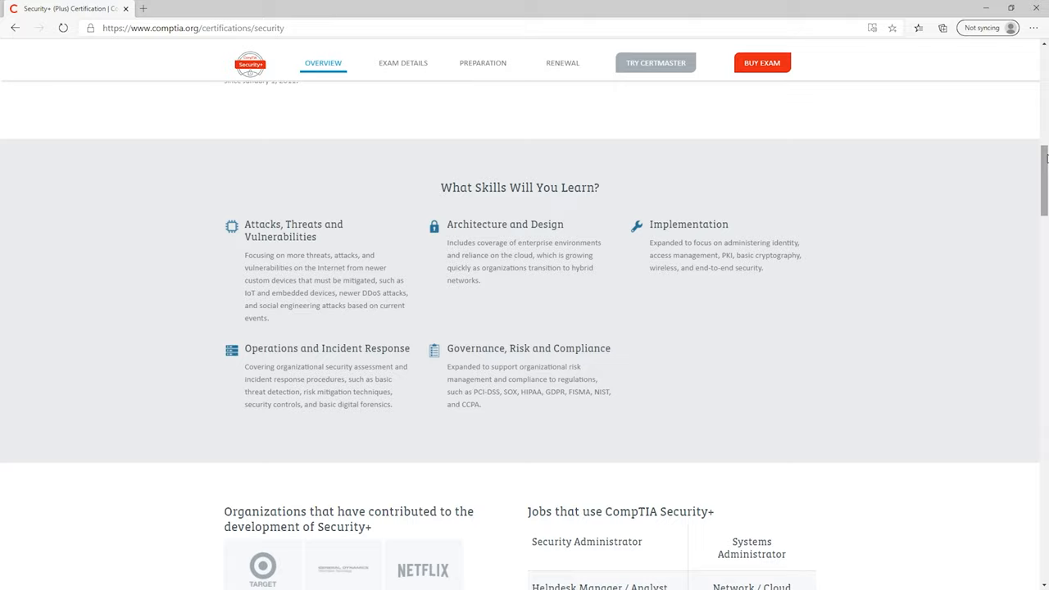
# - Open Security+ Exam Details and highlight exam codes SY0-501, SY0-601 and the 90-question maximum
pyautogui.click(402, 63)
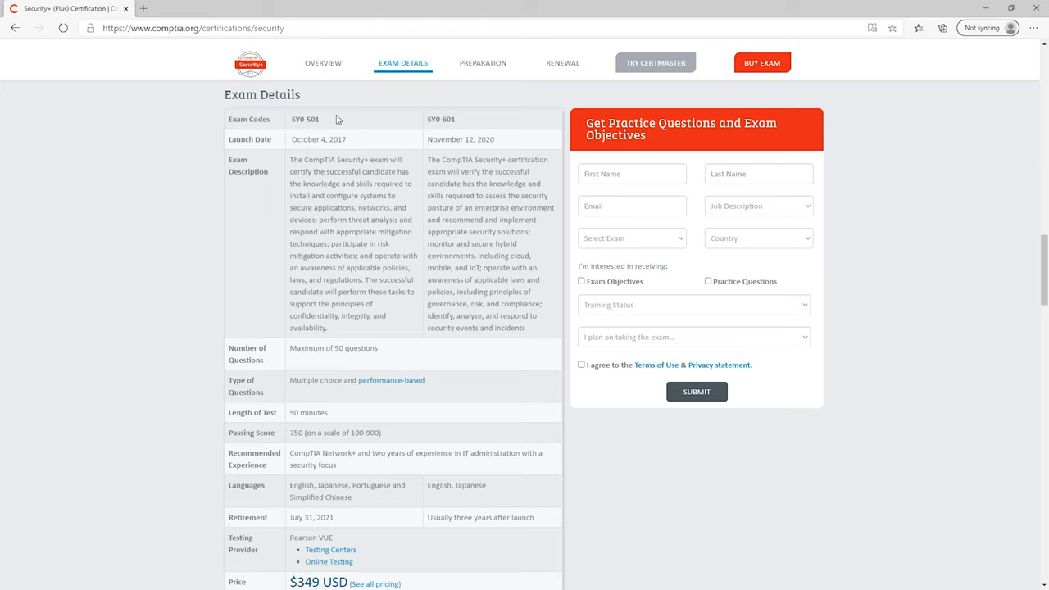
pyautogui.doubleClick(305, 119)
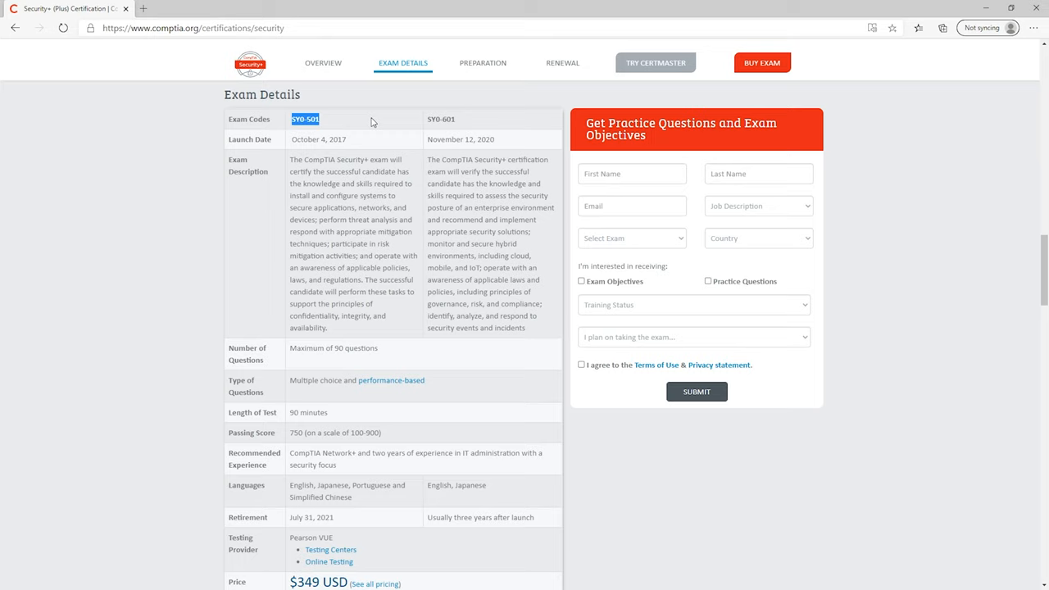
pyautogui.doubleClick(311, 517)
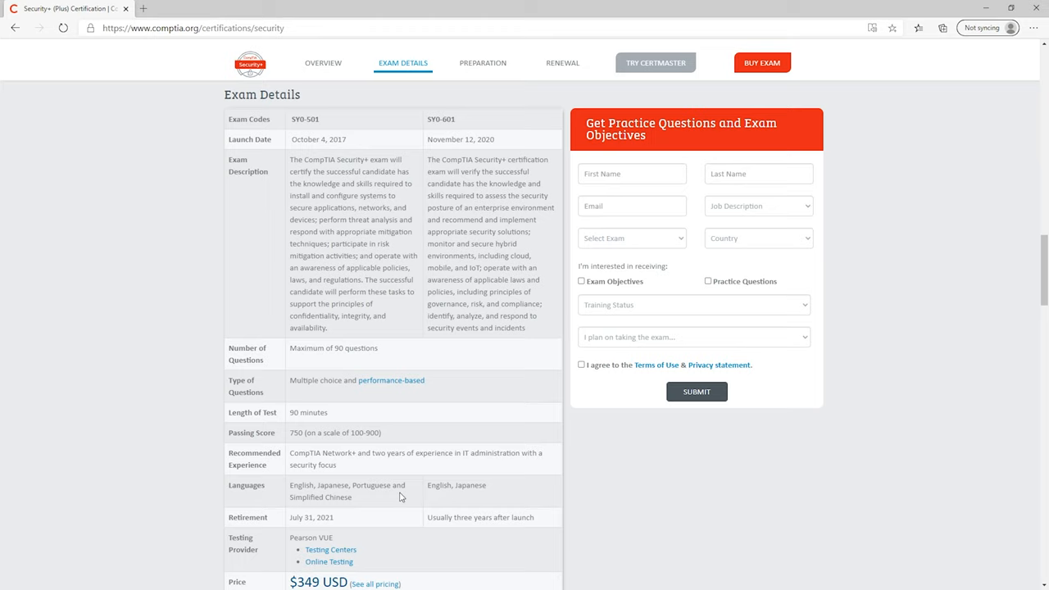
pyautogui.doubleClick(450, 119)
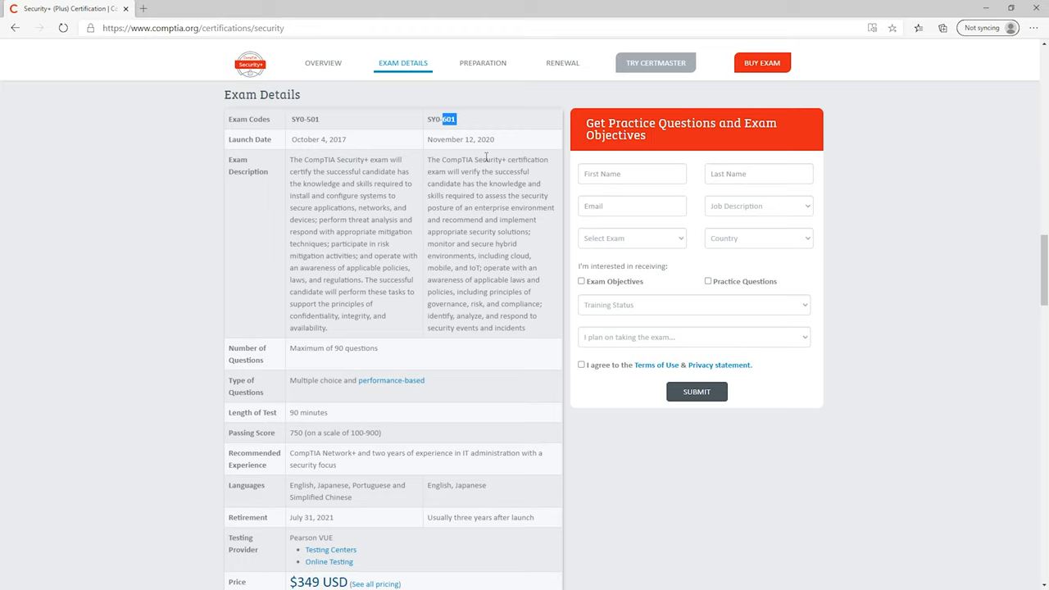
pyautogui.doubleClick(351, 348)
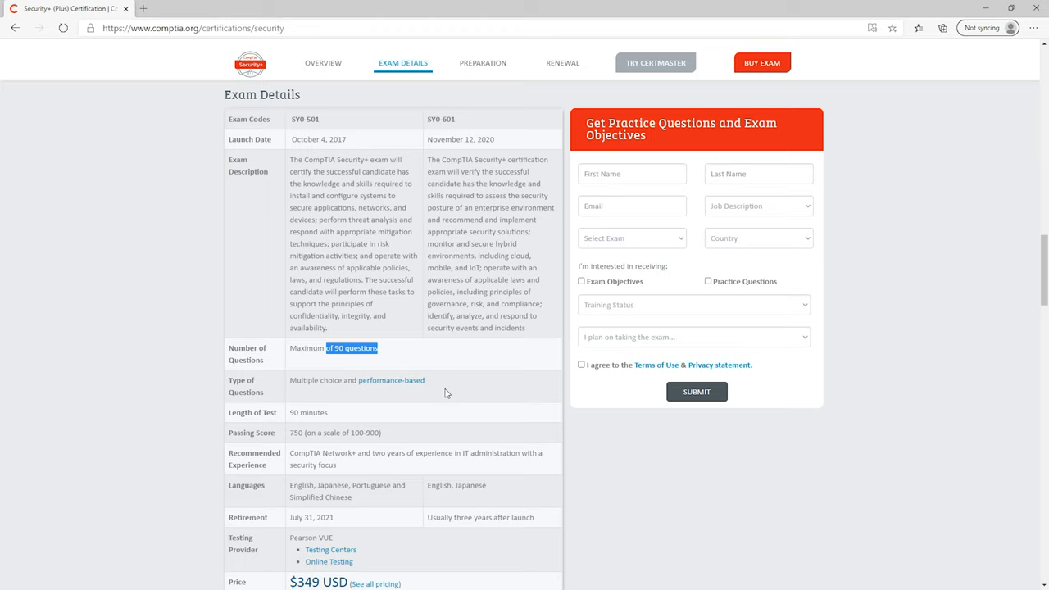
pyautogui.click(342, 416)
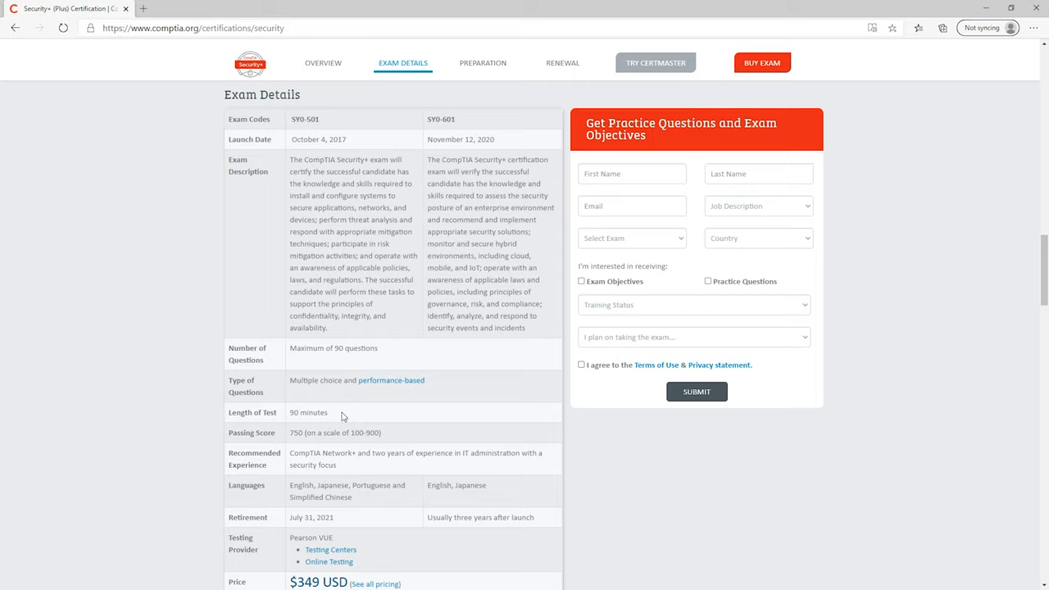
pyautogui.scroll(-3)
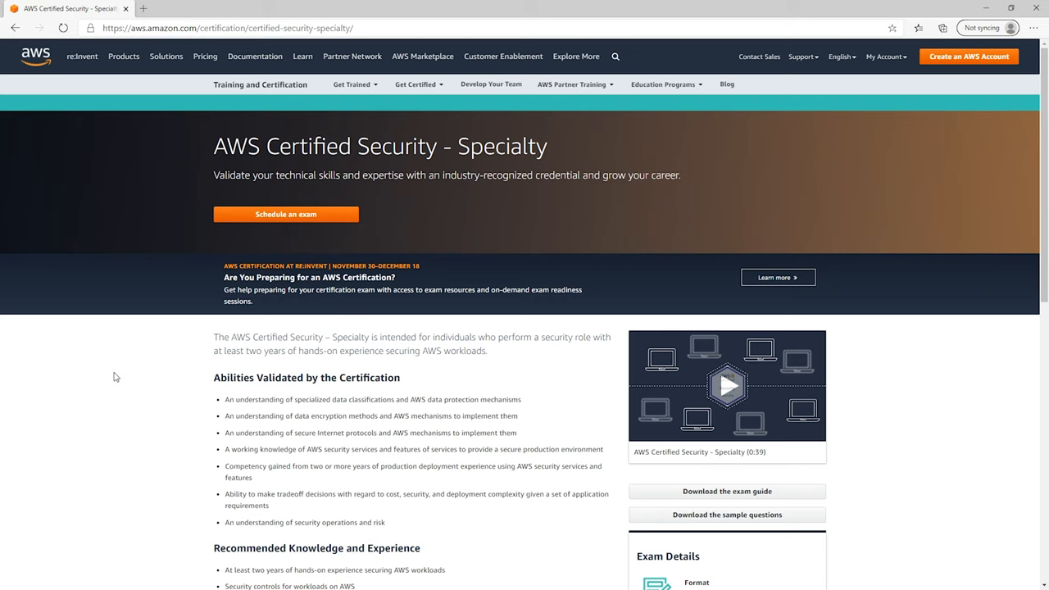
pyautogui.scroll(-3)
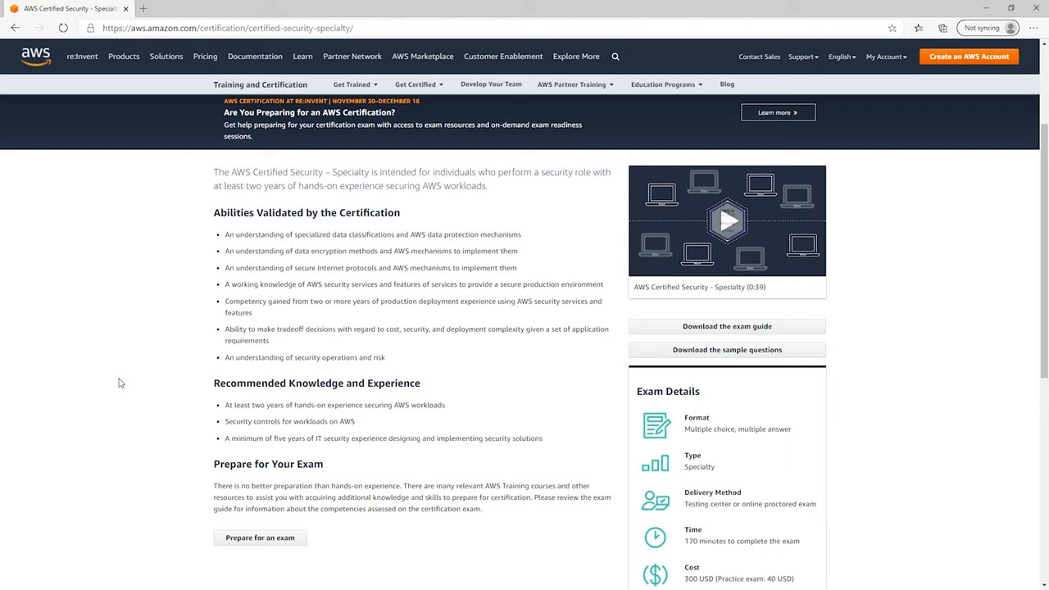
pyautogui.scroll(-3)
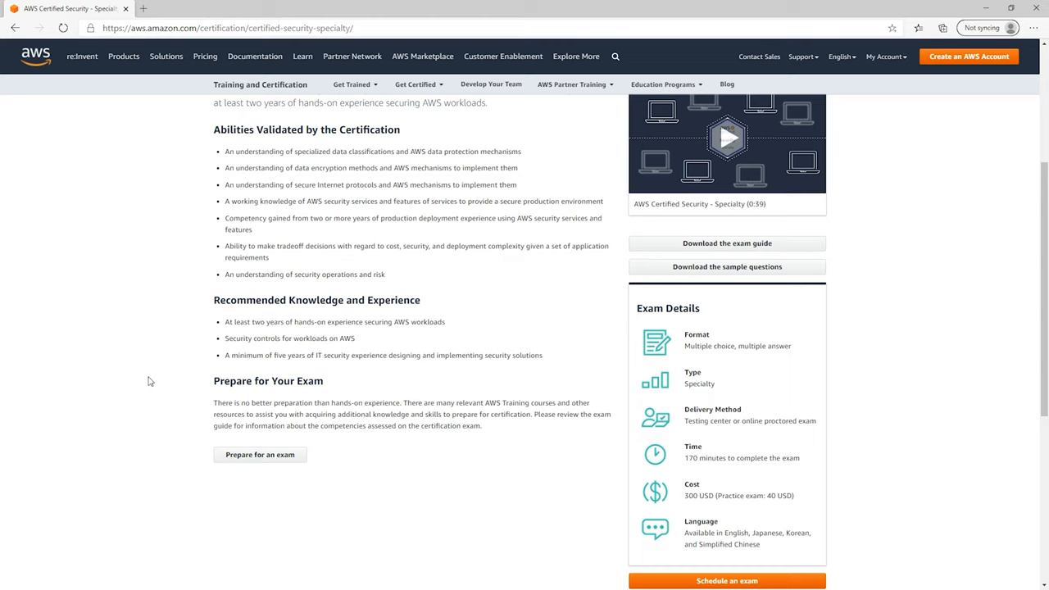
pyautogui.moveTo(164, 353)
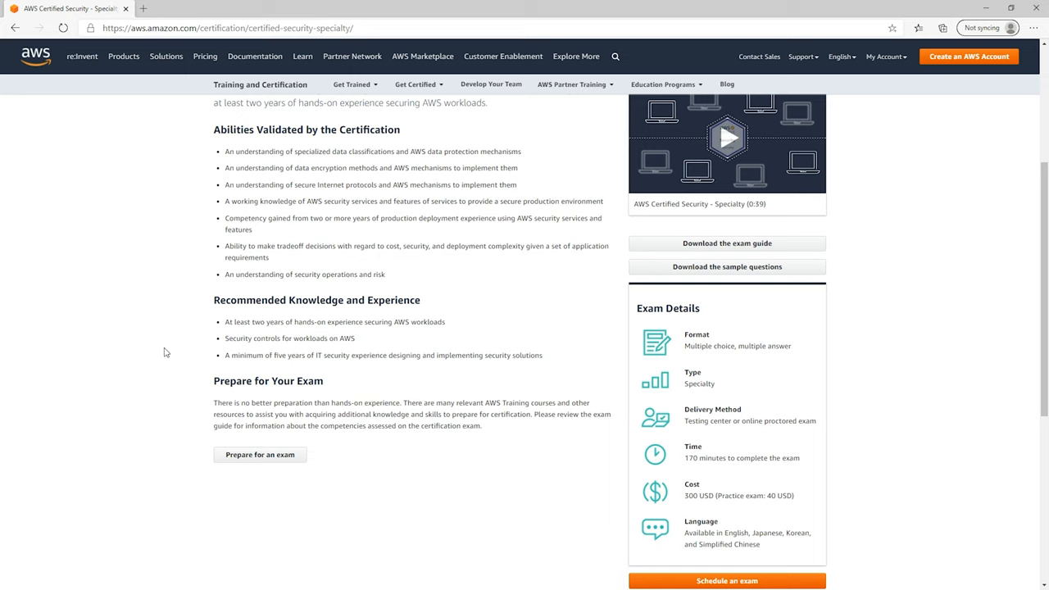
pyautogui.scroll(-3)
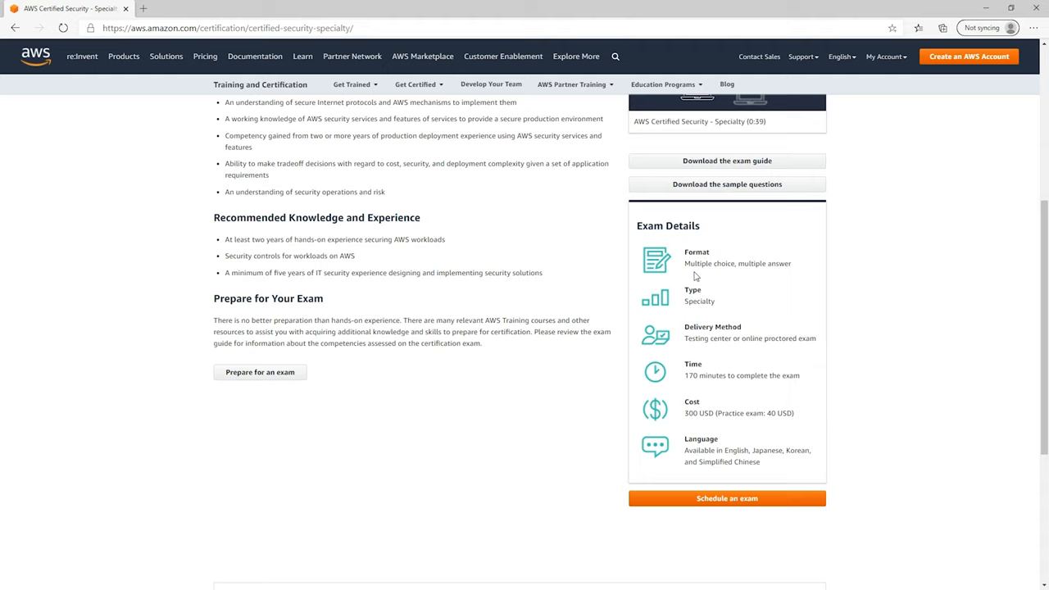
pyautogui.moveTo(748, 339)
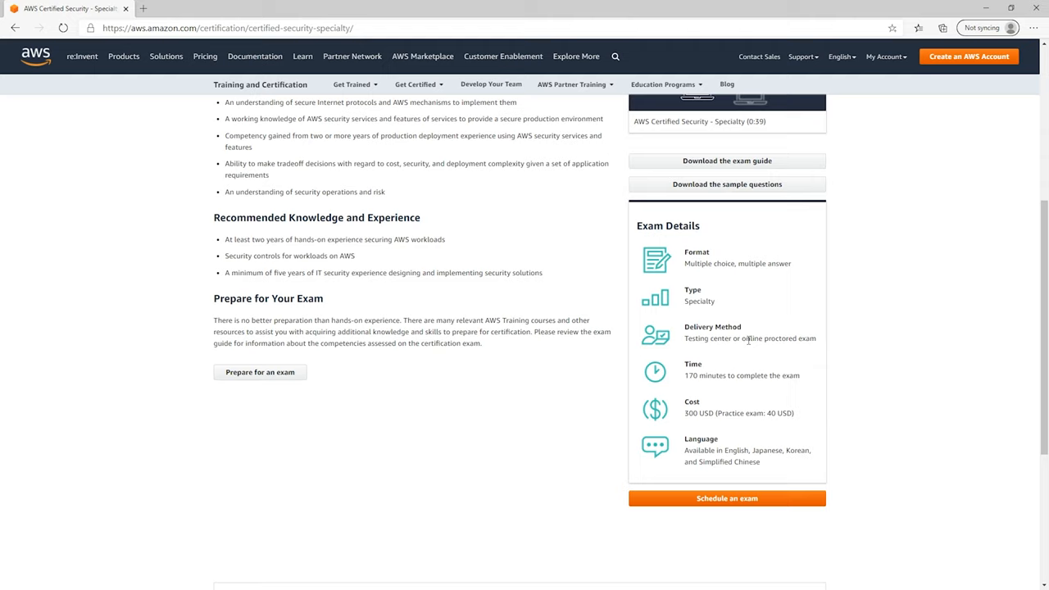
pyautogui.moveTo(678, 422)
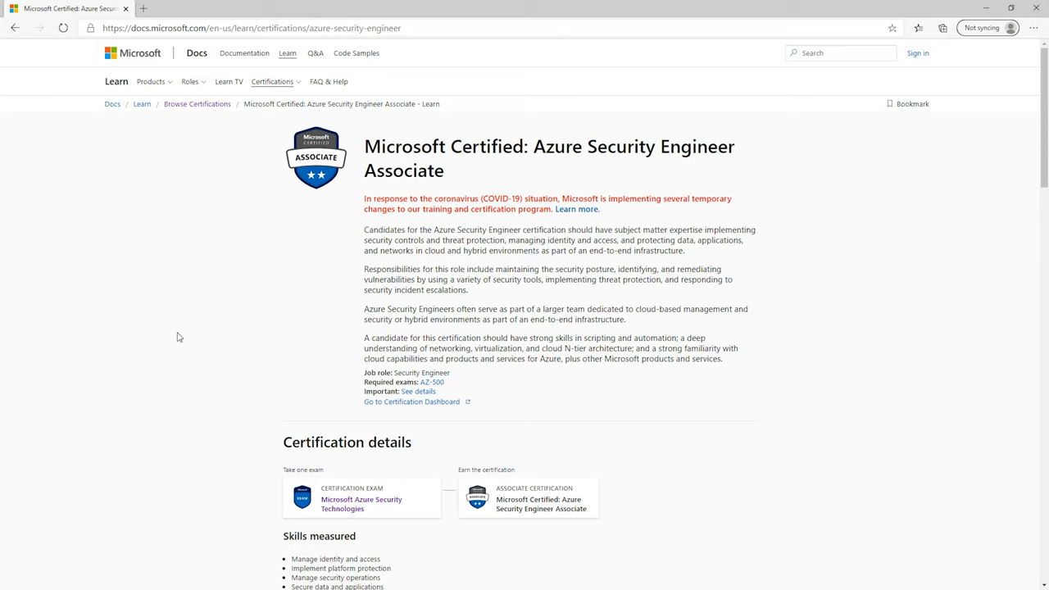
# - Scroll the Azure Security Engineer Associate page down to its AZ-500 certification details
pyautogui.scroll(-3)
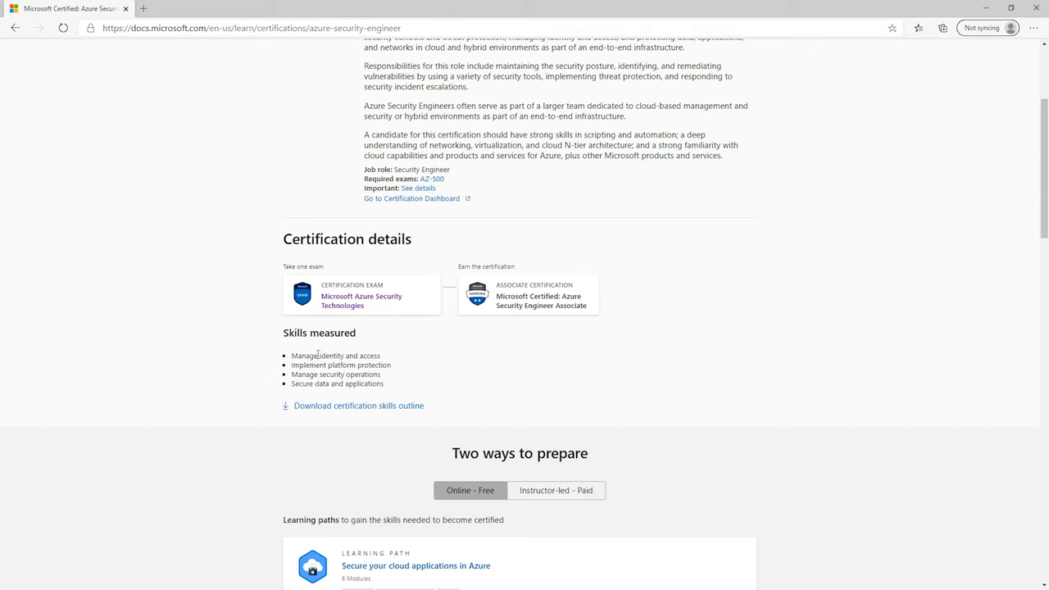
pyautogui.moveTo(220, 379)
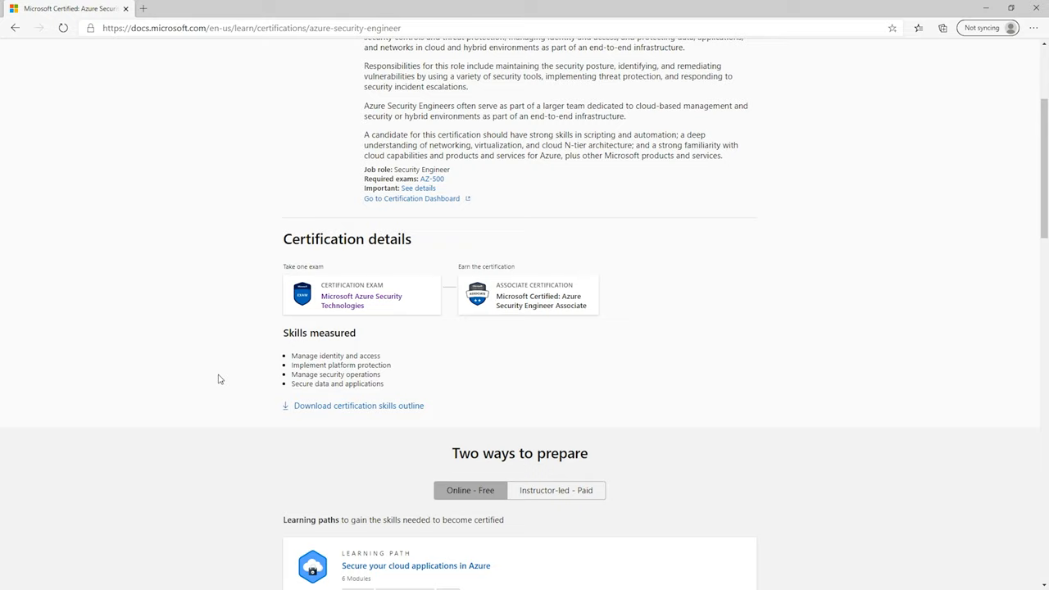
# - Show the remaining learning paths and highlight the $165 USD AZ-500 exam price
pyautogui.scroll(-3)
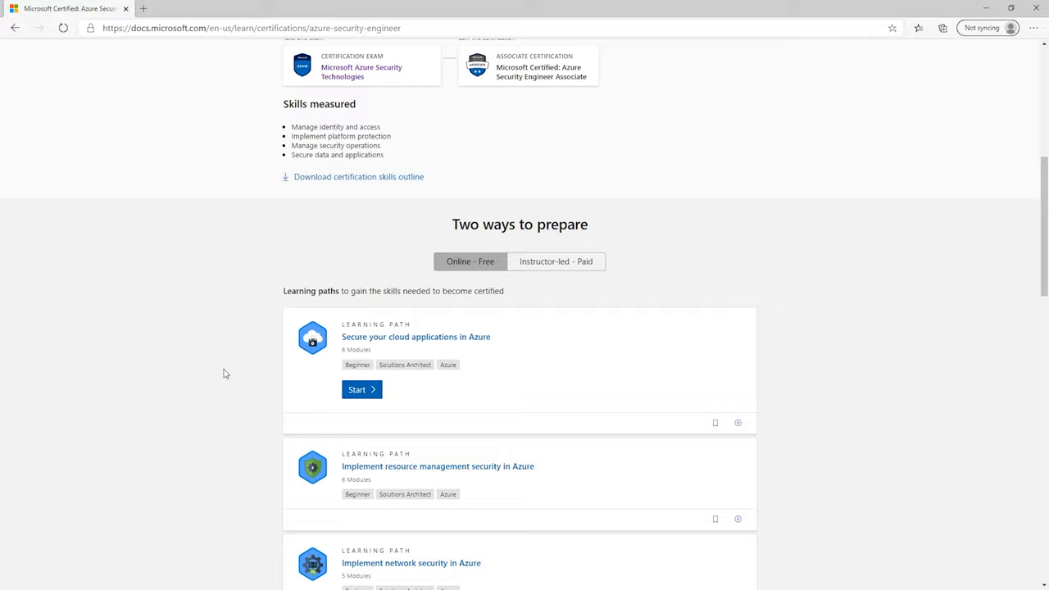
pyautogui.scroll(-3)
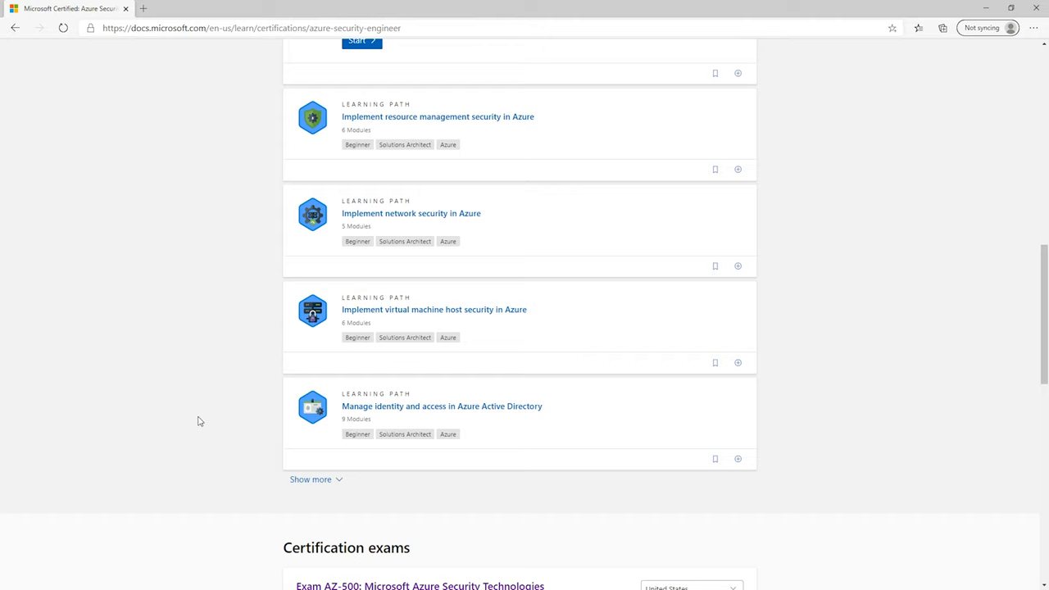
pyautogui.click(310, 479)
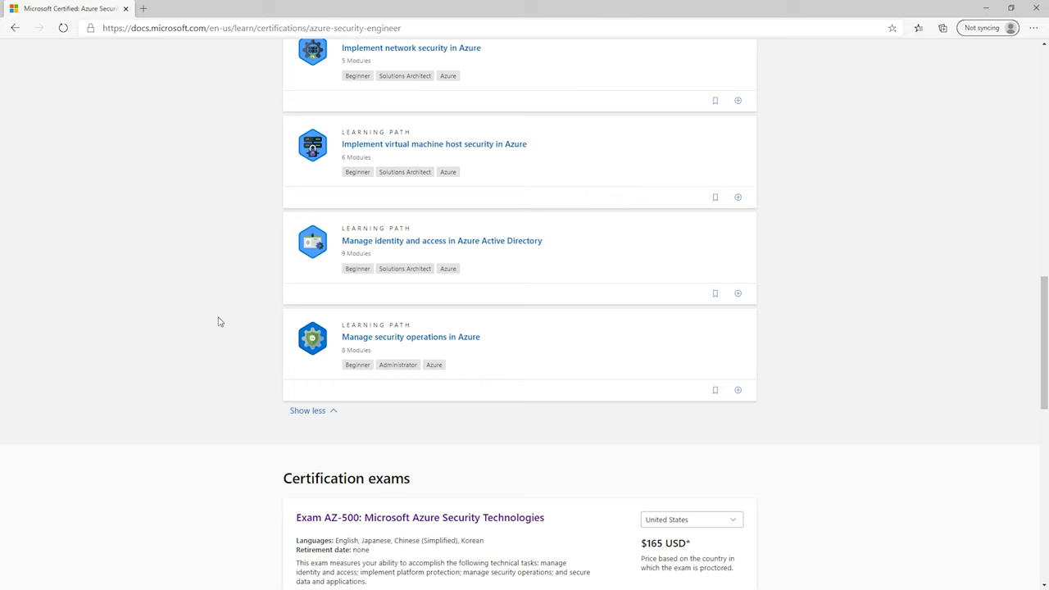
pyautogui.scroll(-3)
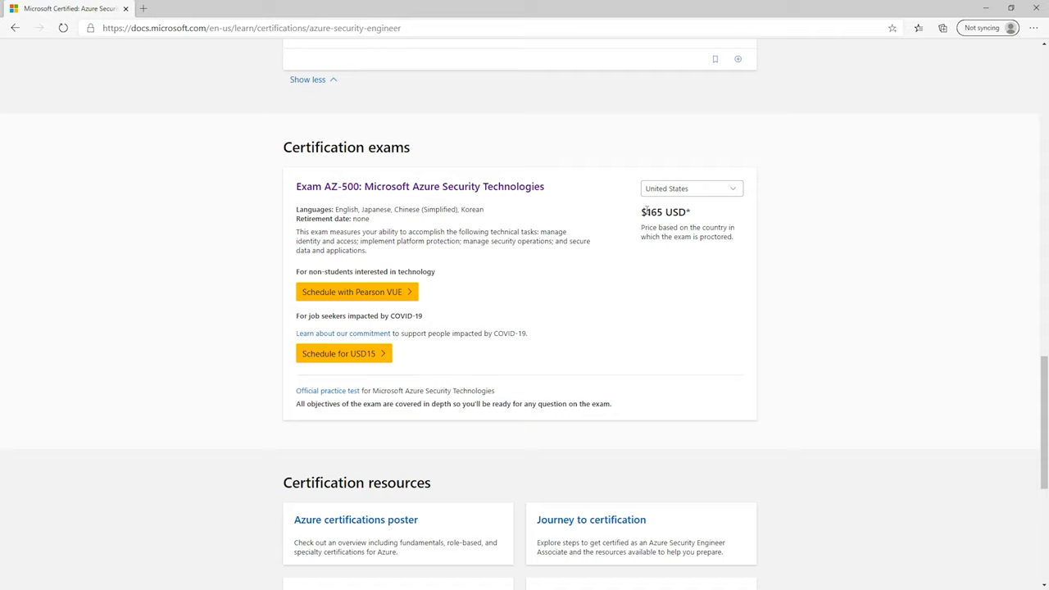
pyautogui.doubleClick(665, 211)
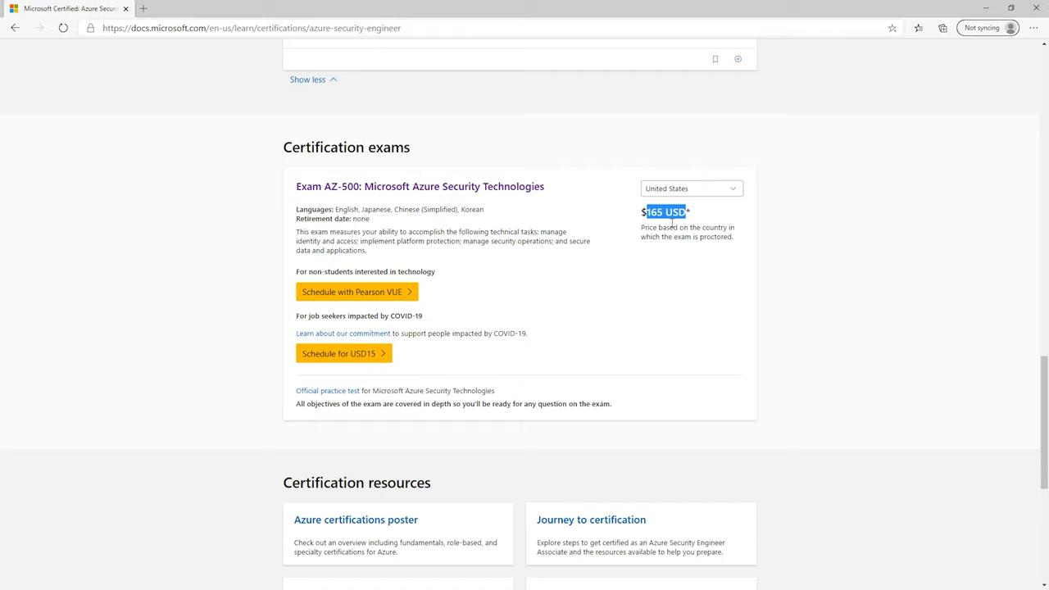